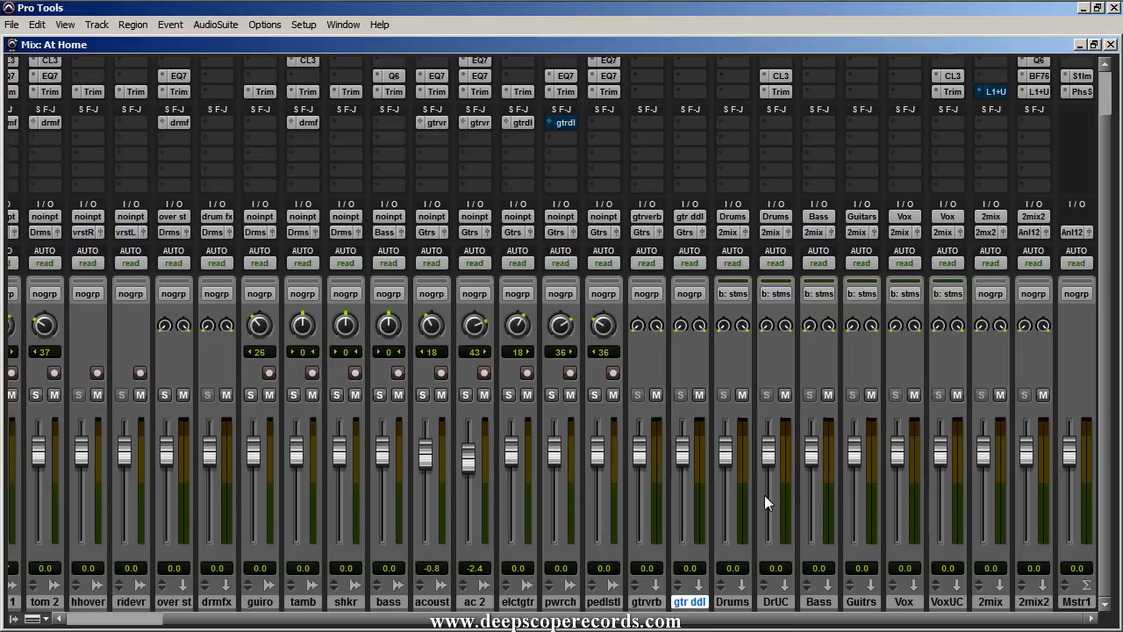
{"action": "mouse_move", "coordinate": [804, 565]}
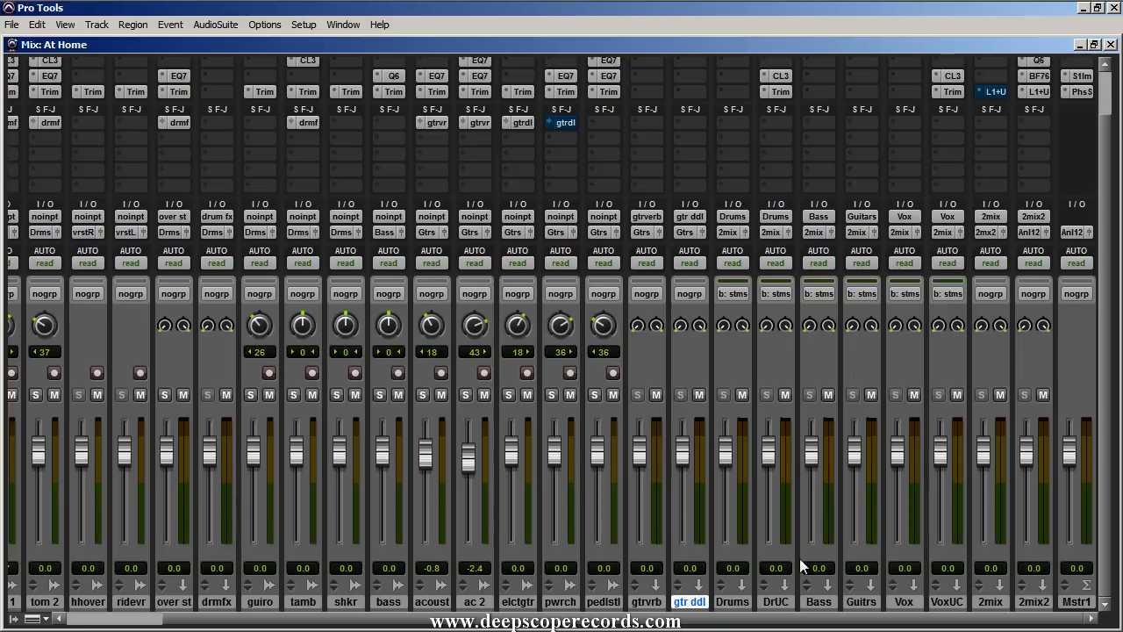
{"action": "mouse_move", "coordinate": [734, 610]}
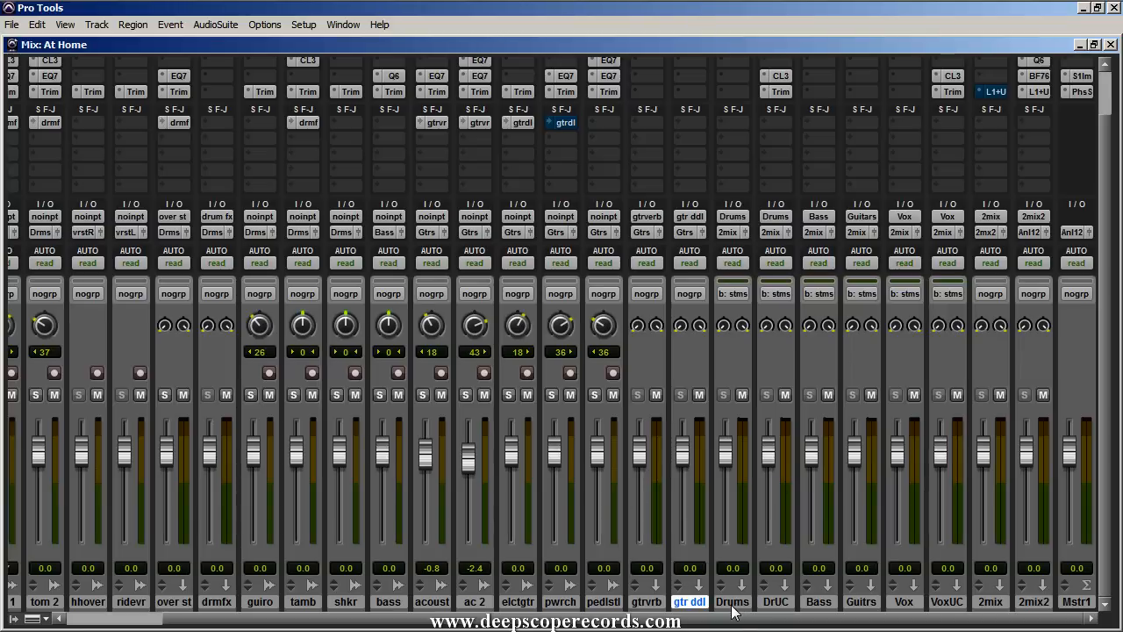
Scroll the Mix window left and right across the existing session tracks
{"action": "left_click", "coordinate": [775, 602]}
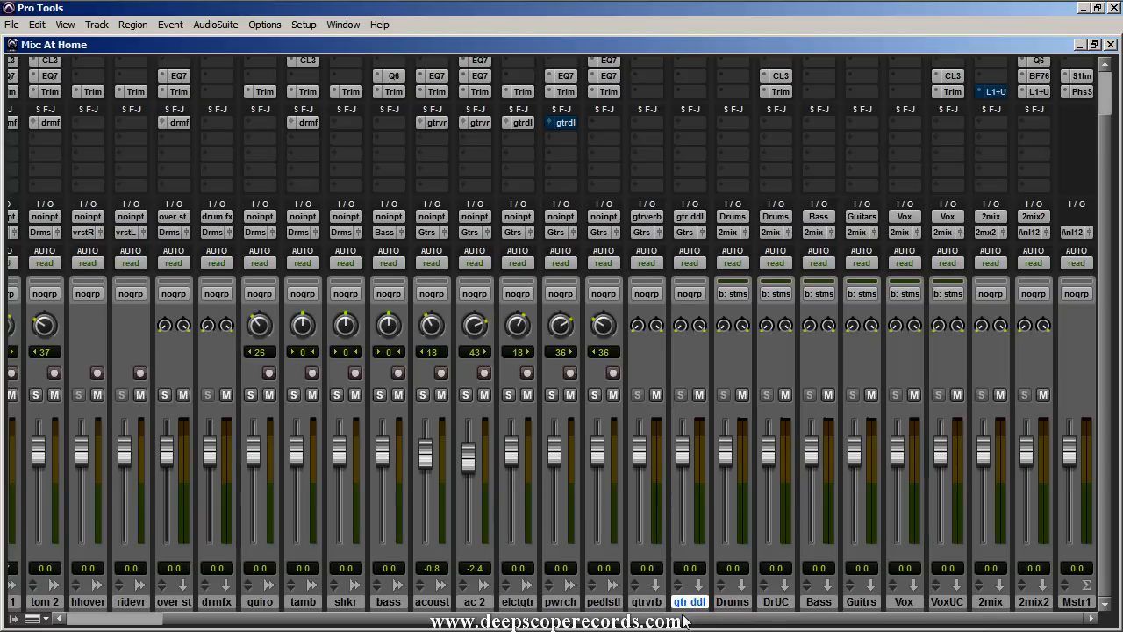
{"action": "scroll", "scroll_direction": "left", "scroll_amount": 3}
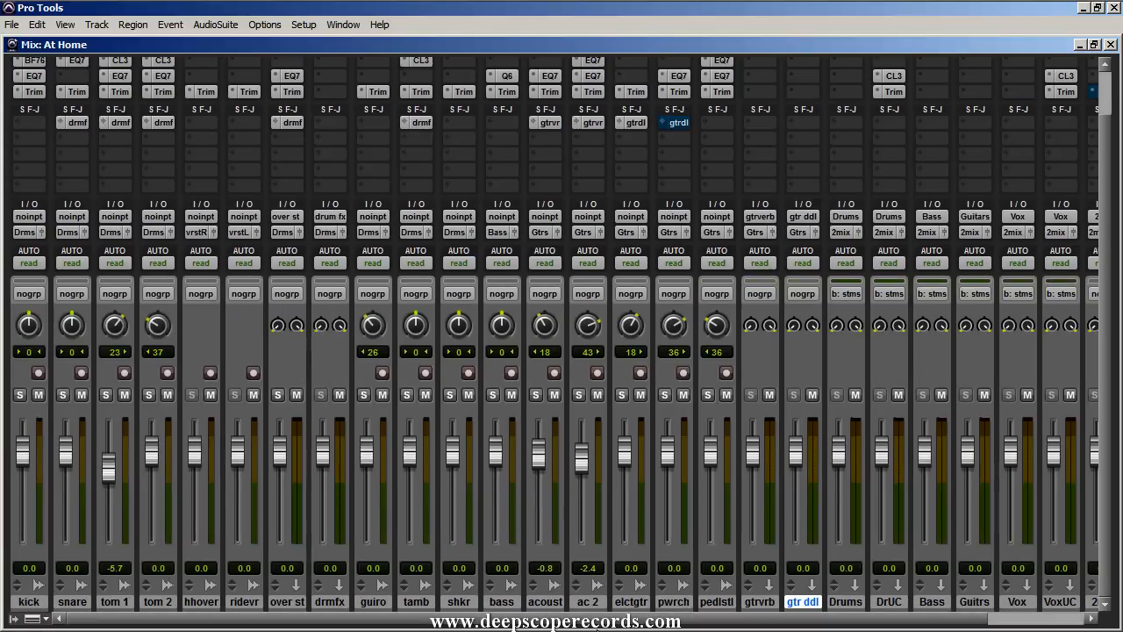
{"action": "scroll", "scroll_direction": "right", "scroll_amount": 3}
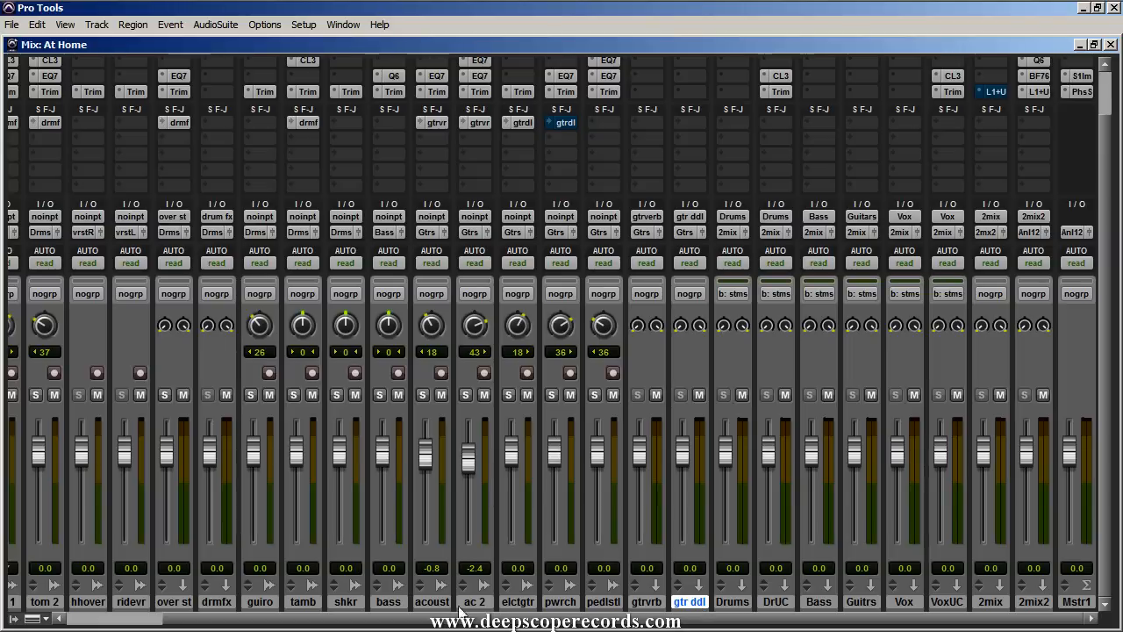
{"action": "scroll", "scroll_direction": "left", "scroll_amount": 3}
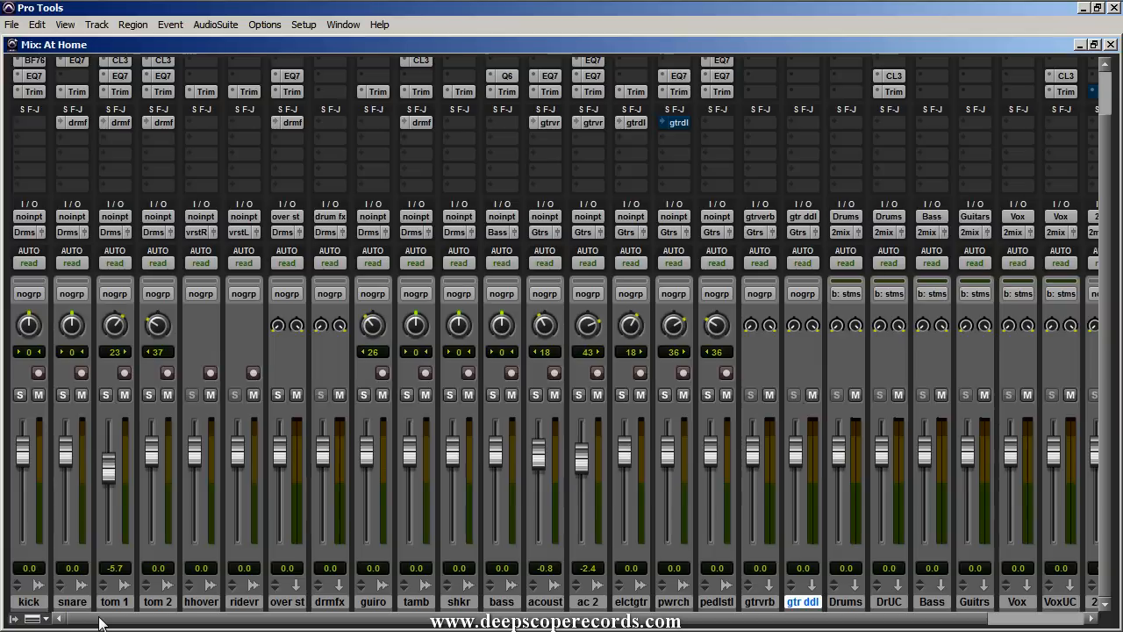
{"action": "scroll", "scroll_direction": "right", "scroll_amount": 3}
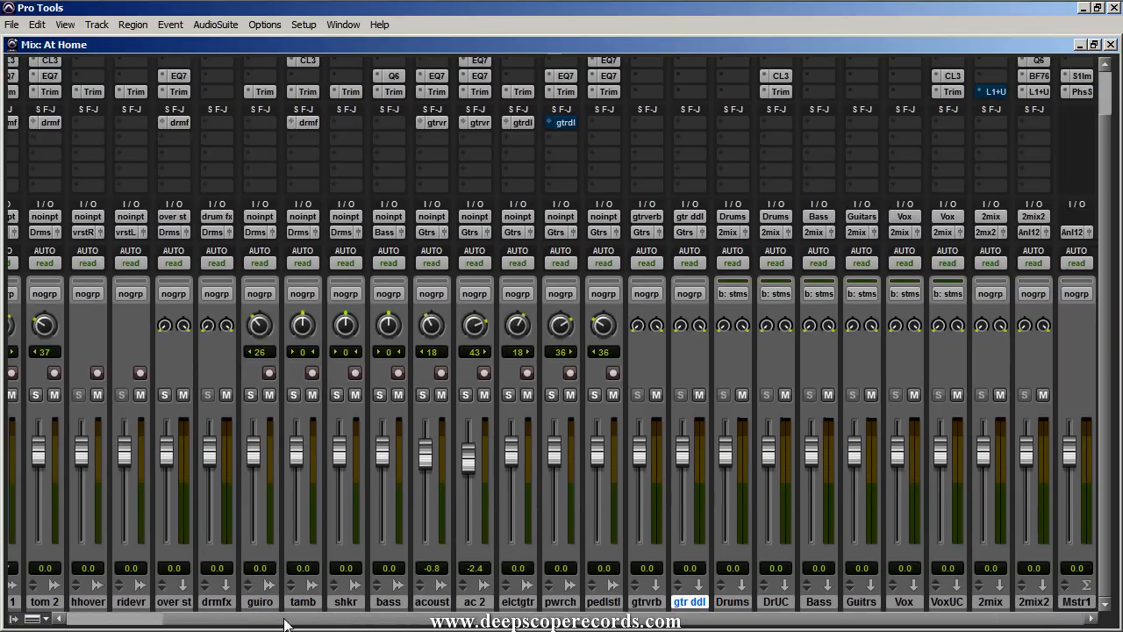
{"action": "mouse_move", "coordinate": [325, 625]}
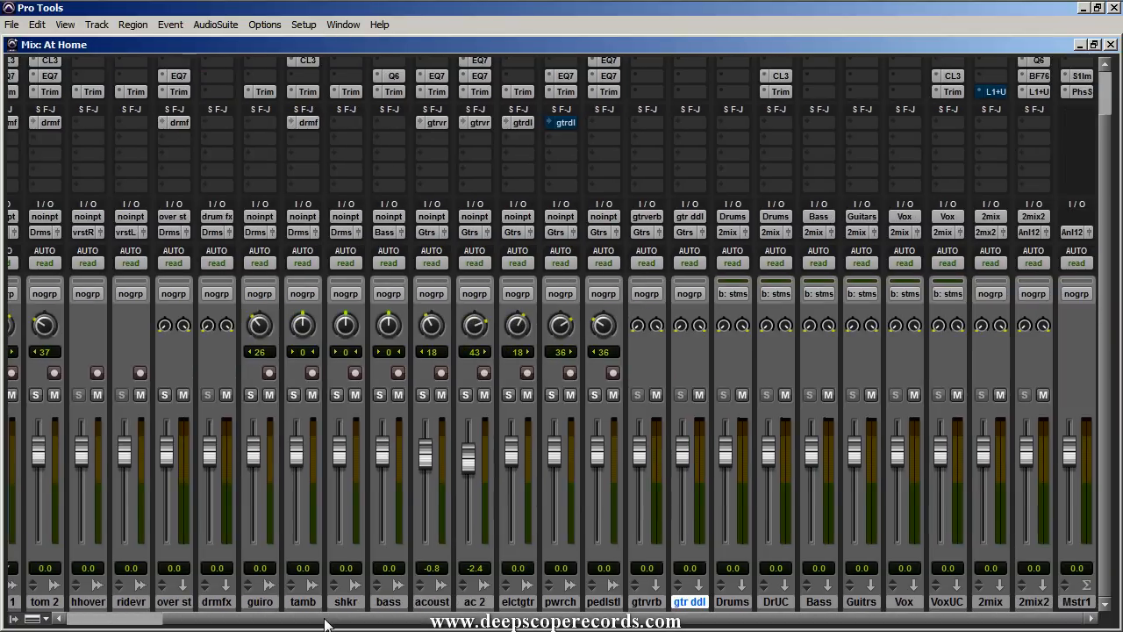
{"action": "mouse_move", "coordinate": [719, 614]}
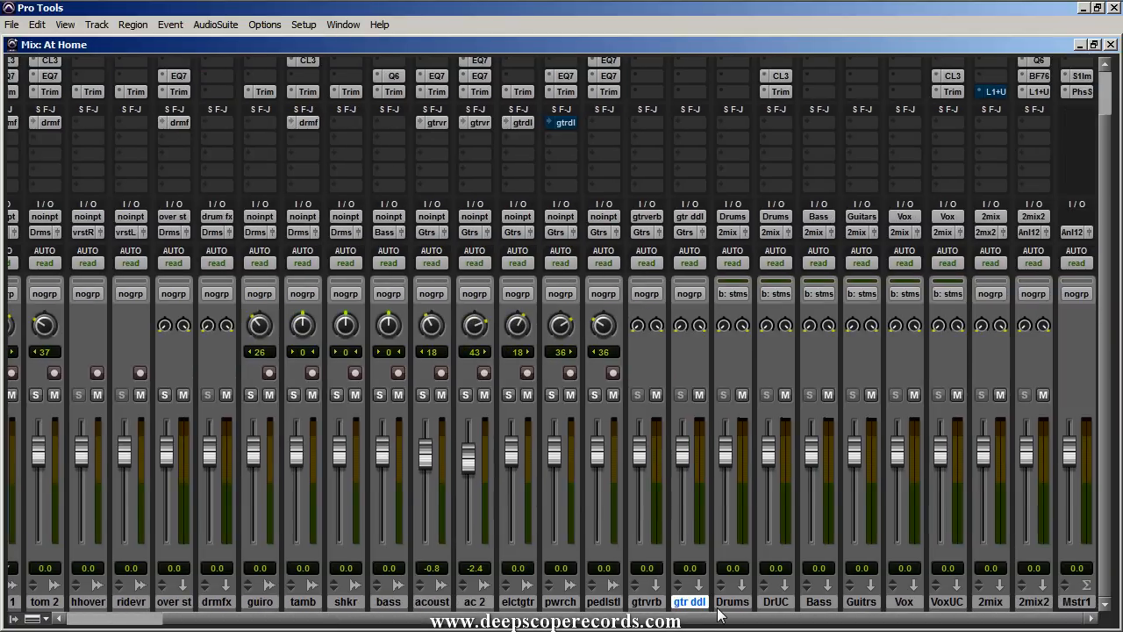
{"action": "mouse_move", "coordinate": [719, 614]}
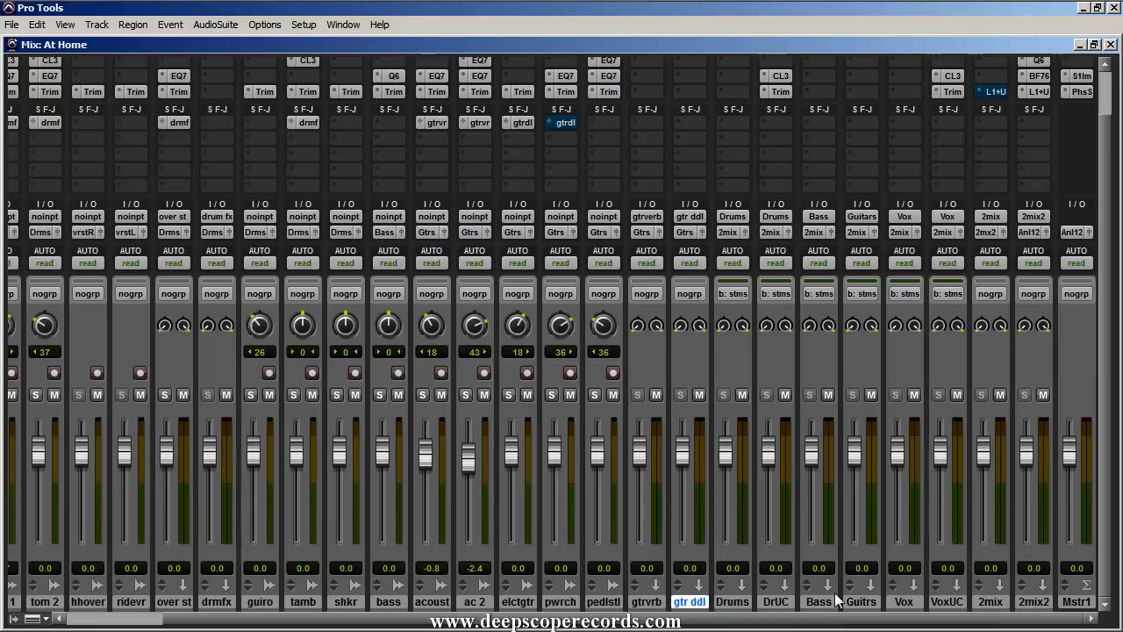
{"action": "left_click", "coordinate": [733, 602]}
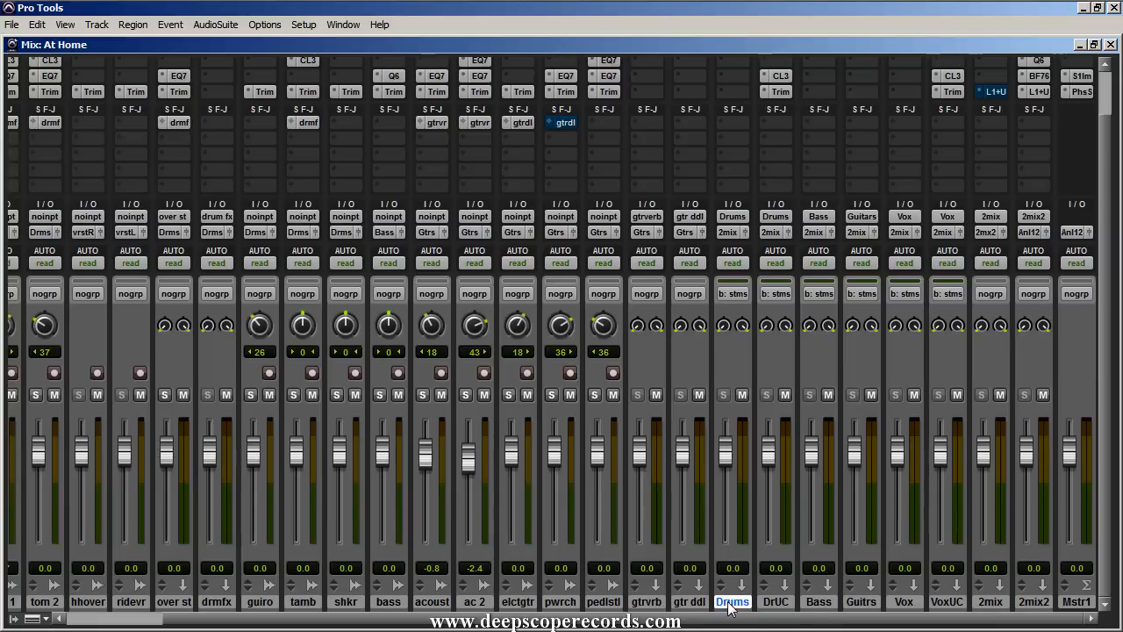
{"action": "left_click", "coordinate": [690, 602]}
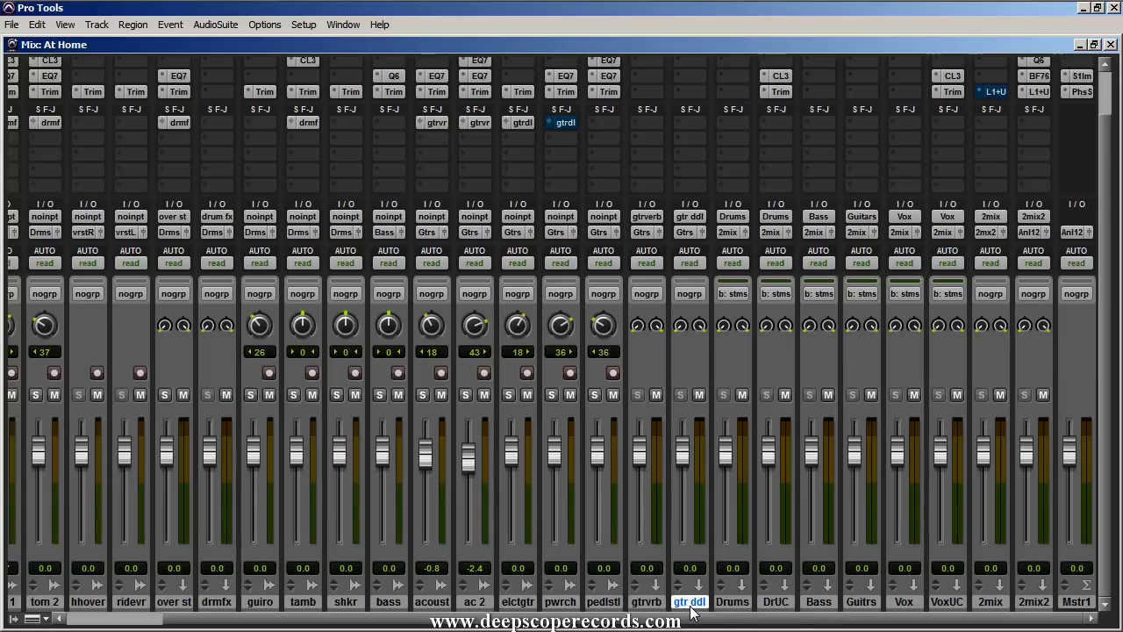
{"action": "mouse_move", "coordinate": [1027, 596]}
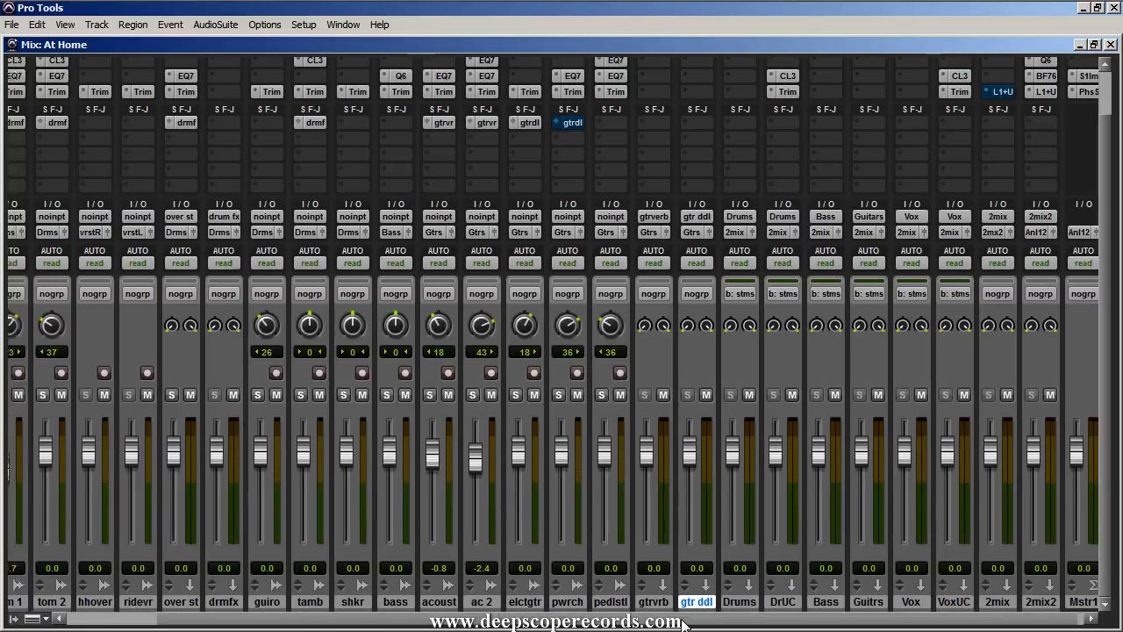
{"action": "scroll", "scroll_direction": "left", "scroll_amount": 3}
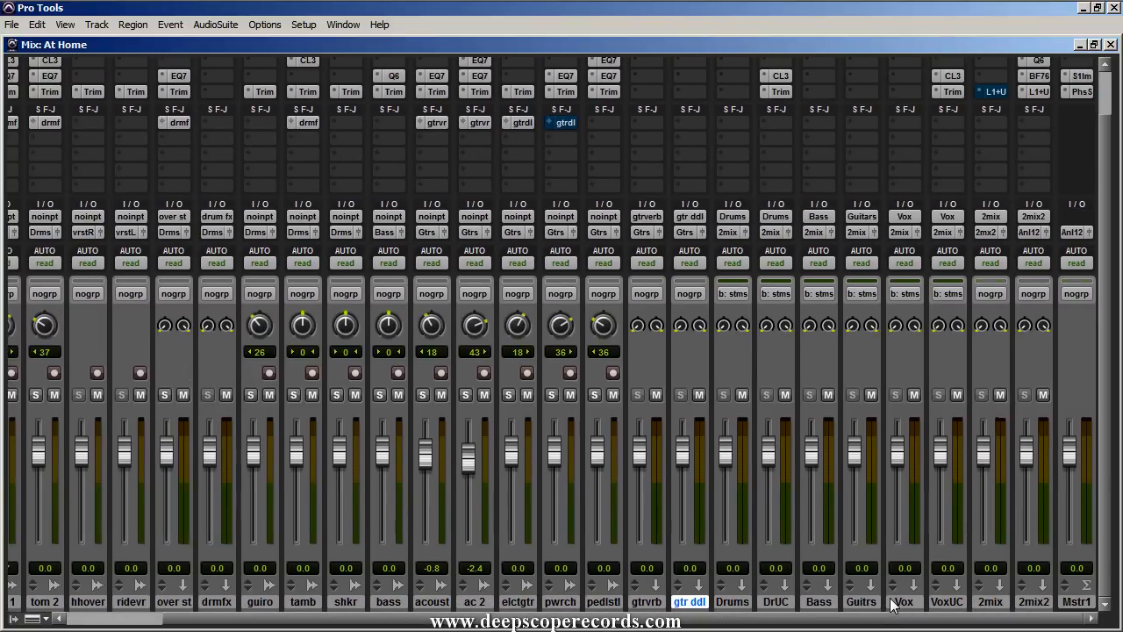
{"action": "mouse_move", "coordinate": [902, 602]}
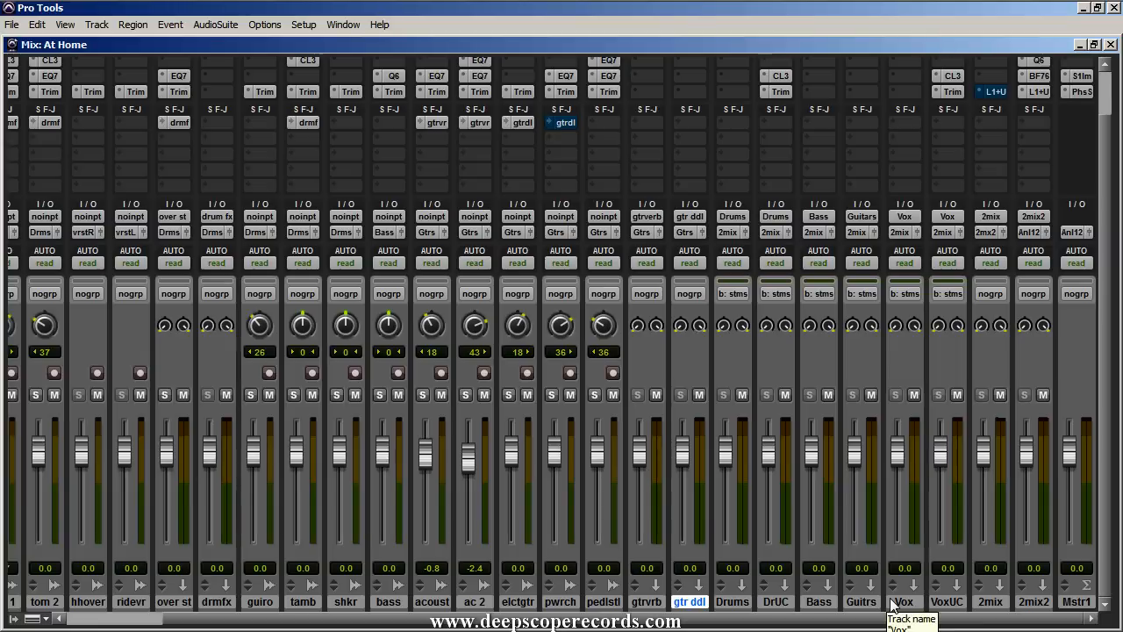
{"action": "left_click", "coordinate": [646, 602]}
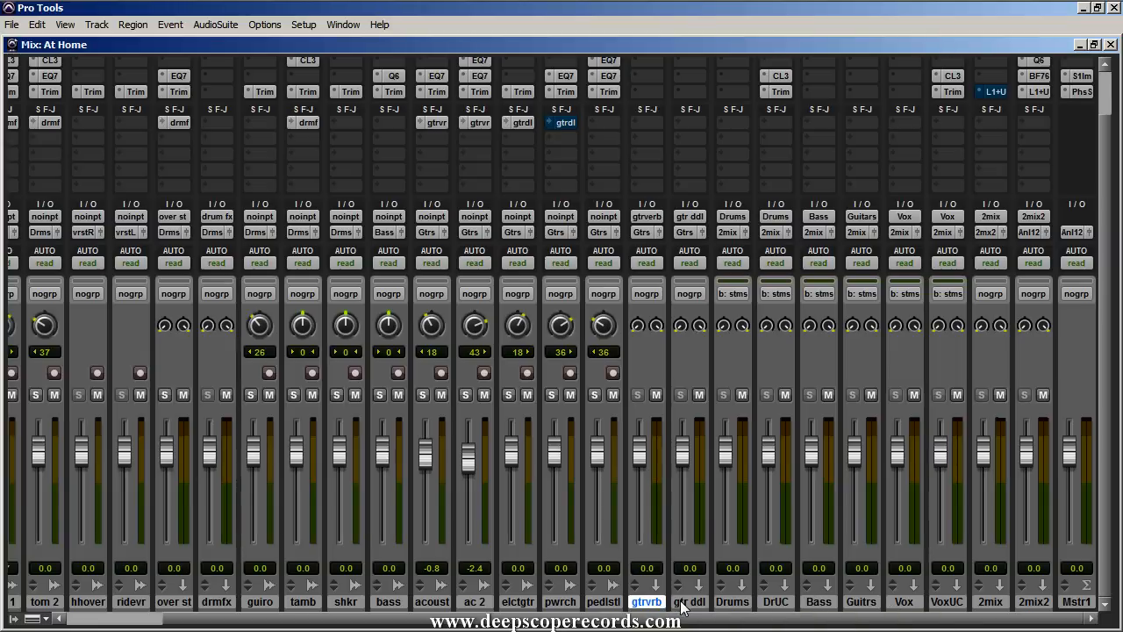
{"action": "left_click", "coordinate": [689, 602]}
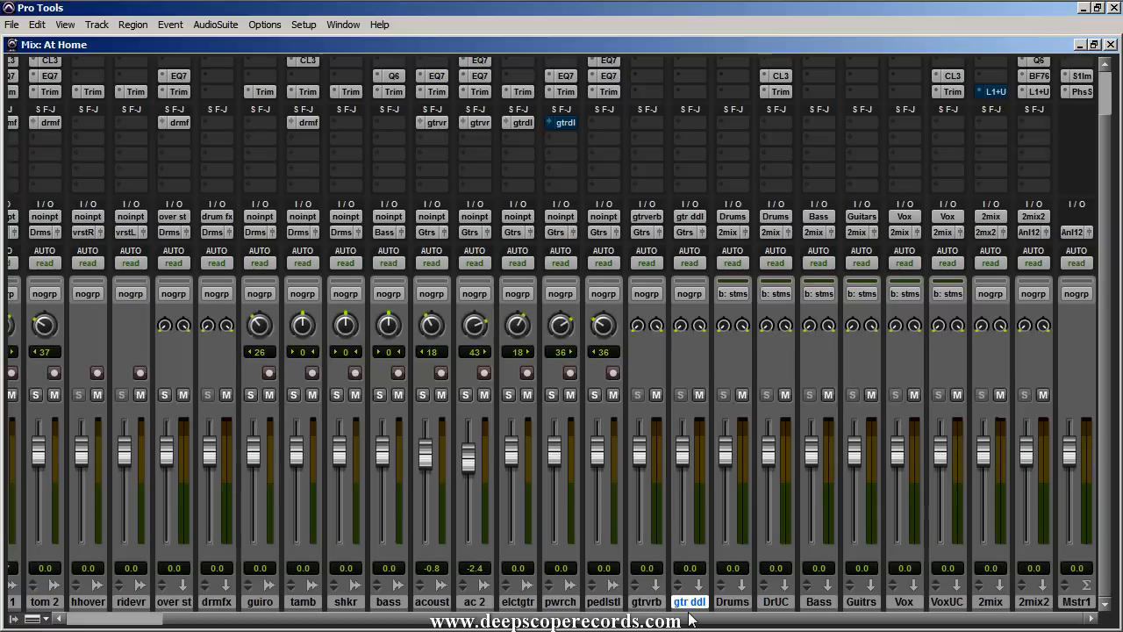
Create 2 mono audio tracks plus one stereo Aux Input via Track > New
{"action": "left_click", "coordinate": [95, 24]}
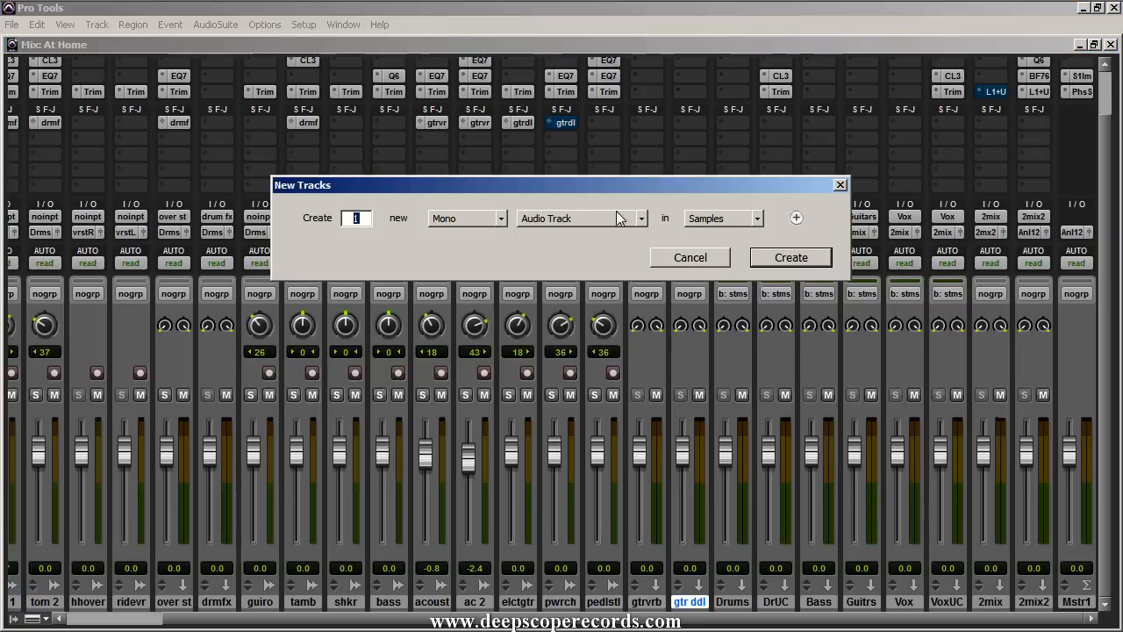
{"action": "mouse_move", "coordinate": [490, 246]}
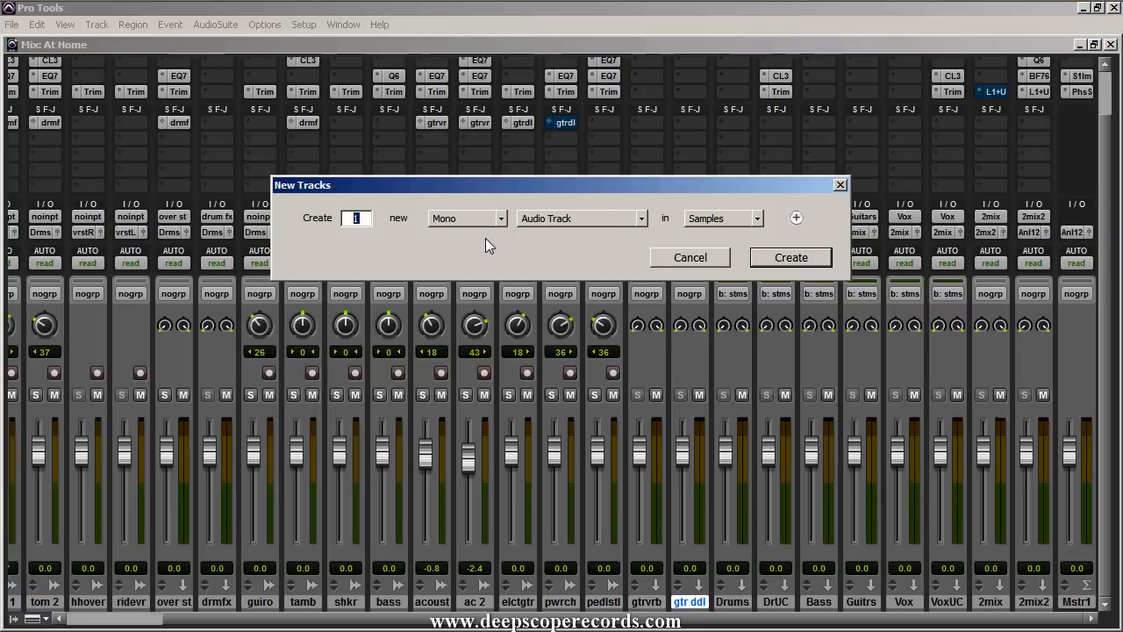
{"action": "mouse_move", "coordinate": [481, 246]}
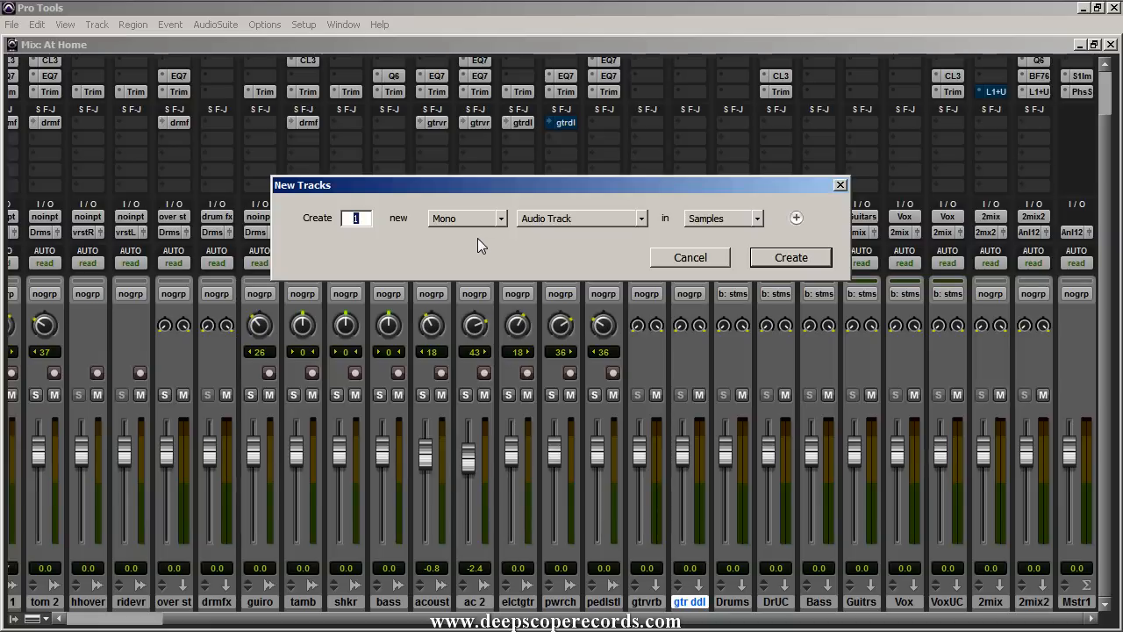
{"action": "type", "text": "2"}
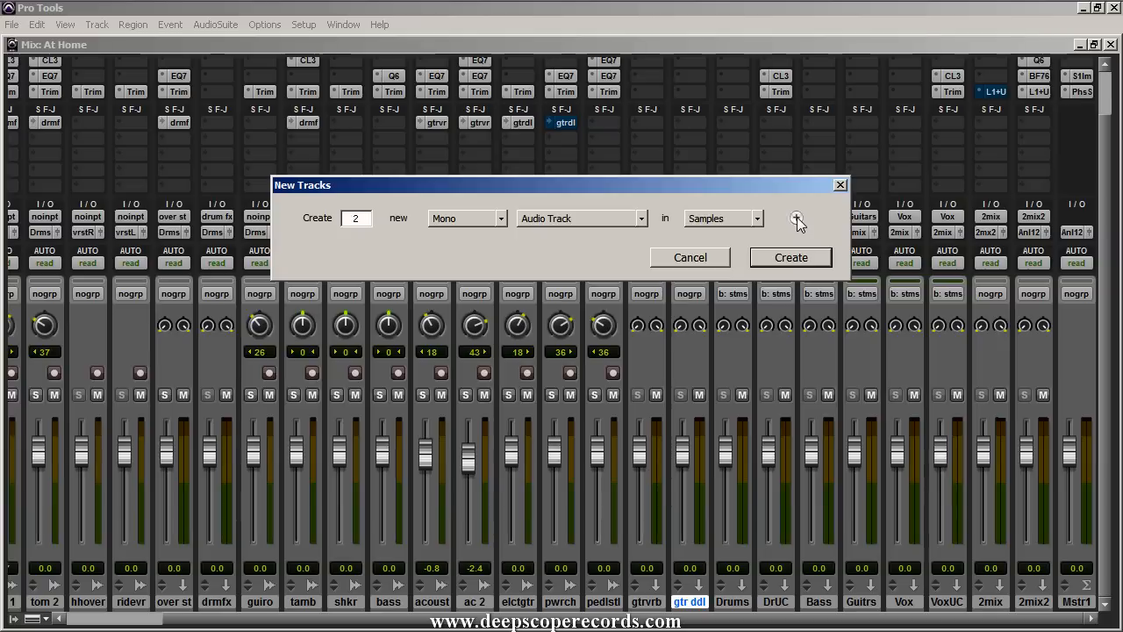
{"action": "left_click", "coordinate": [797, 217]}
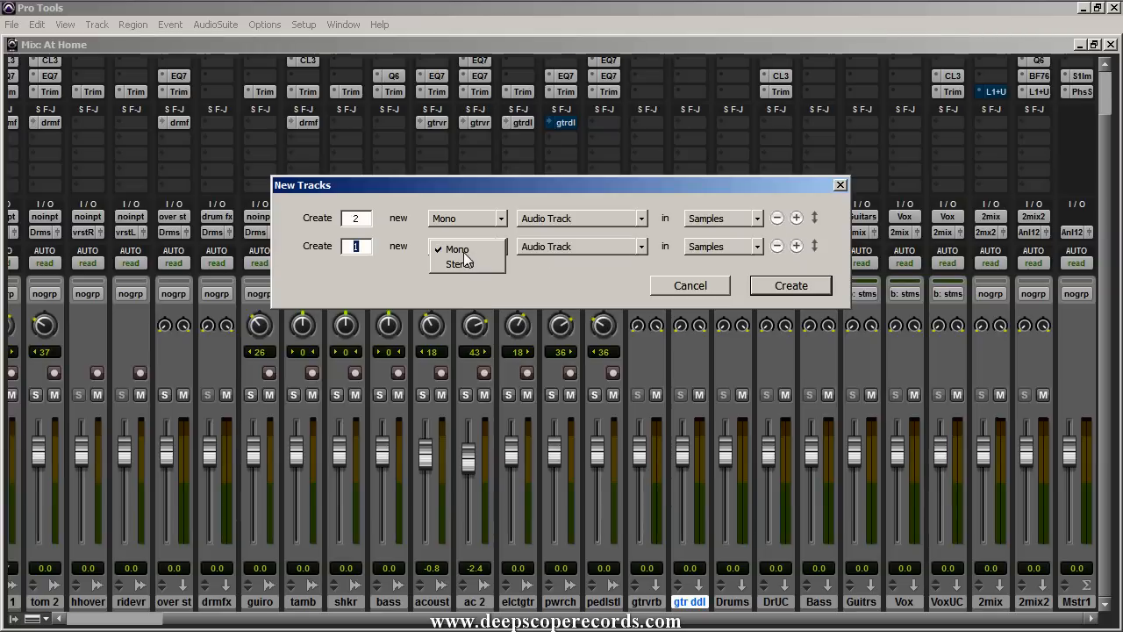
{"action": "left_click", "coordinate": [458, 263]}
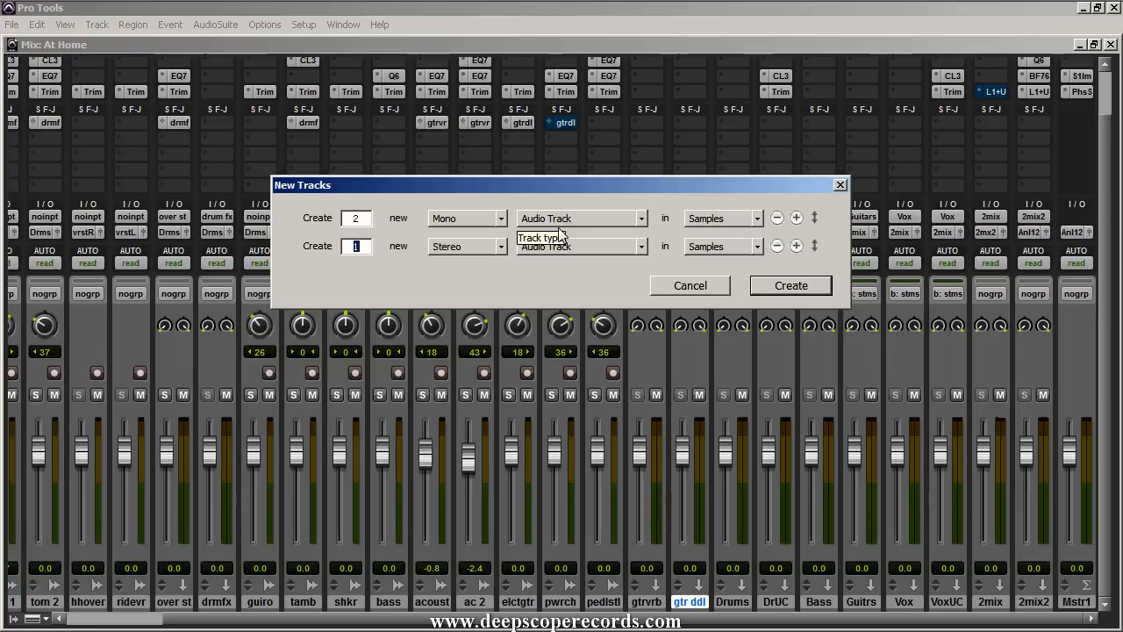
{"action": "left_click", "coordinate": [581, 246]}
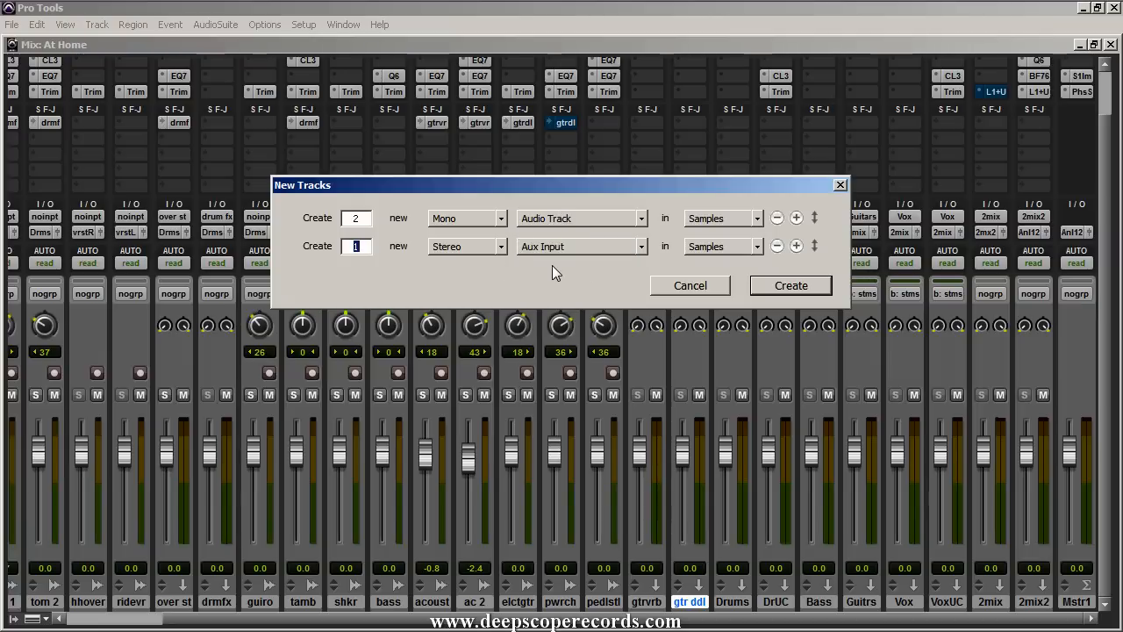
{"action": "mouse_move", "coordinate": [779, 287]}
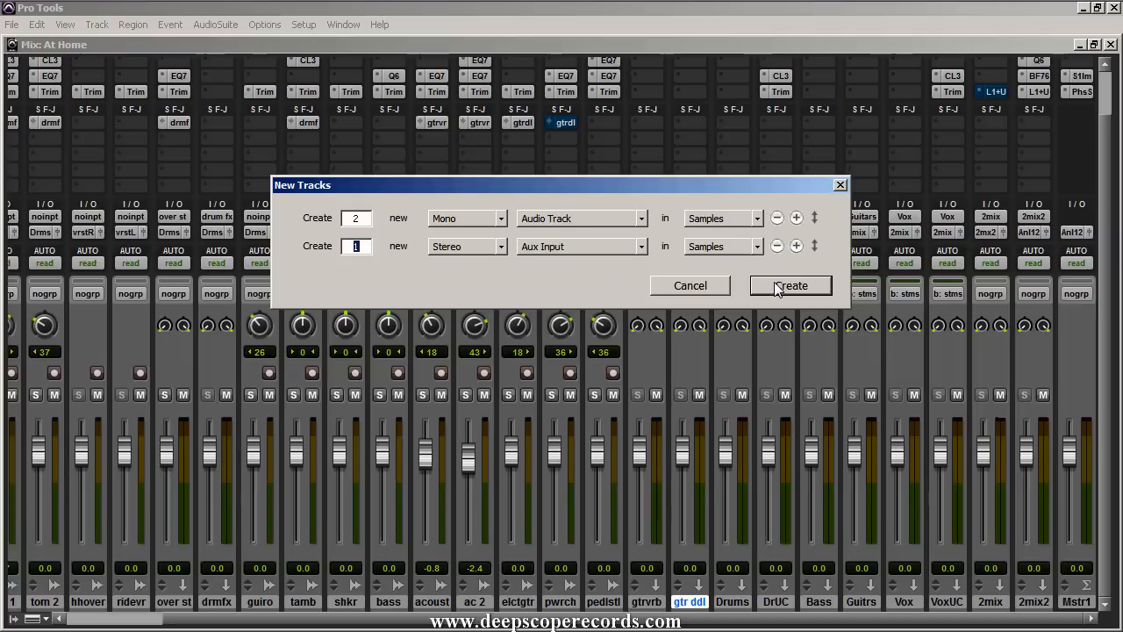
{"action": "left_click", "coordinate": [790, 284]}
{"action": "type", "text": "v"}
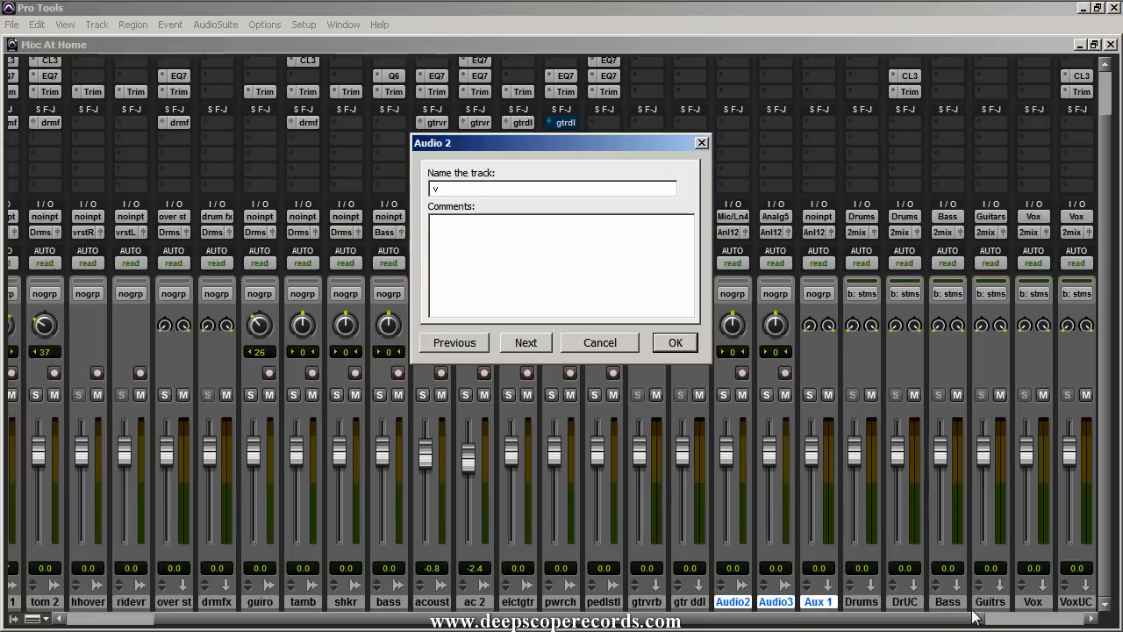
Name the first new track 'vox tracking', dismissing the duplicate-name alert
{"action": "type", "text": "ox"}
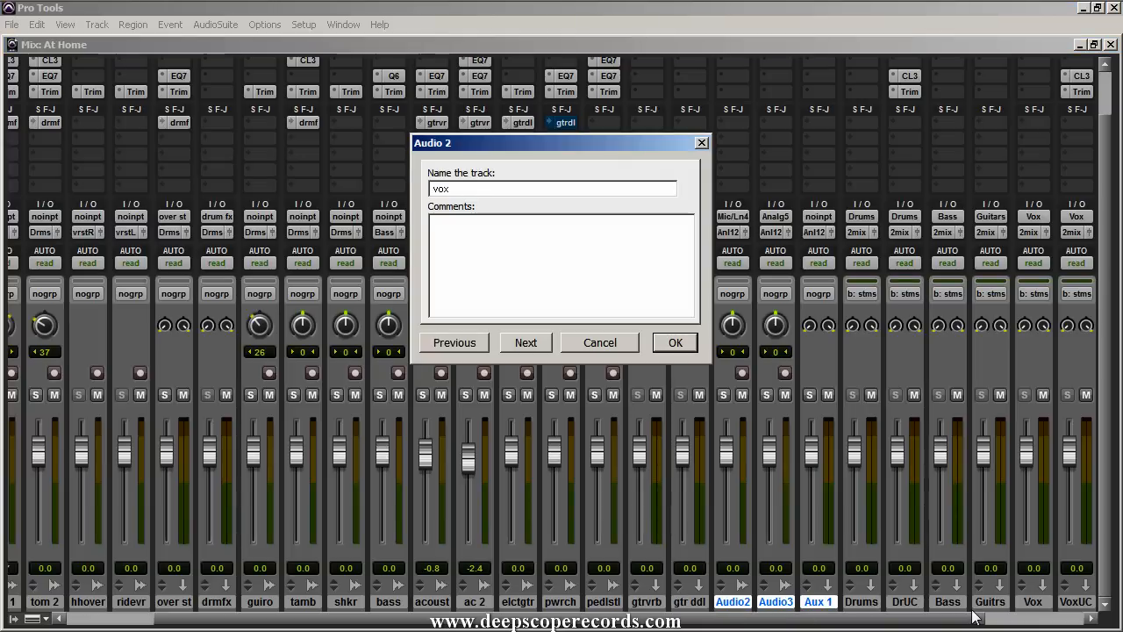
{"action": "left_click", "coordinate": [674, 342]}
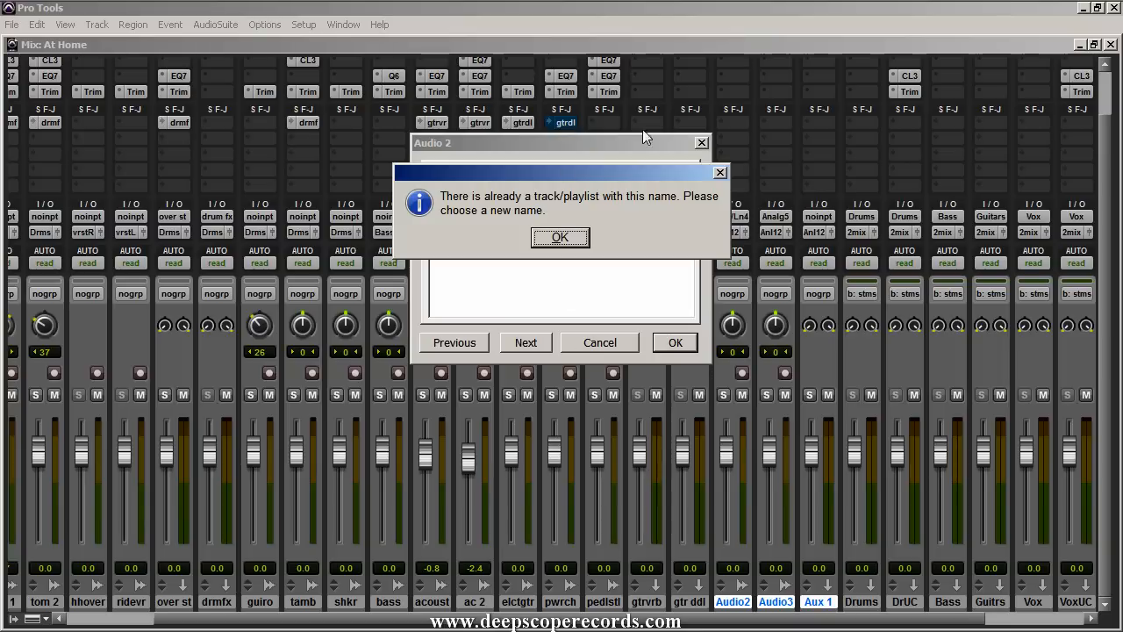
{"action": "left_click", "coordinate": [560, 237]}
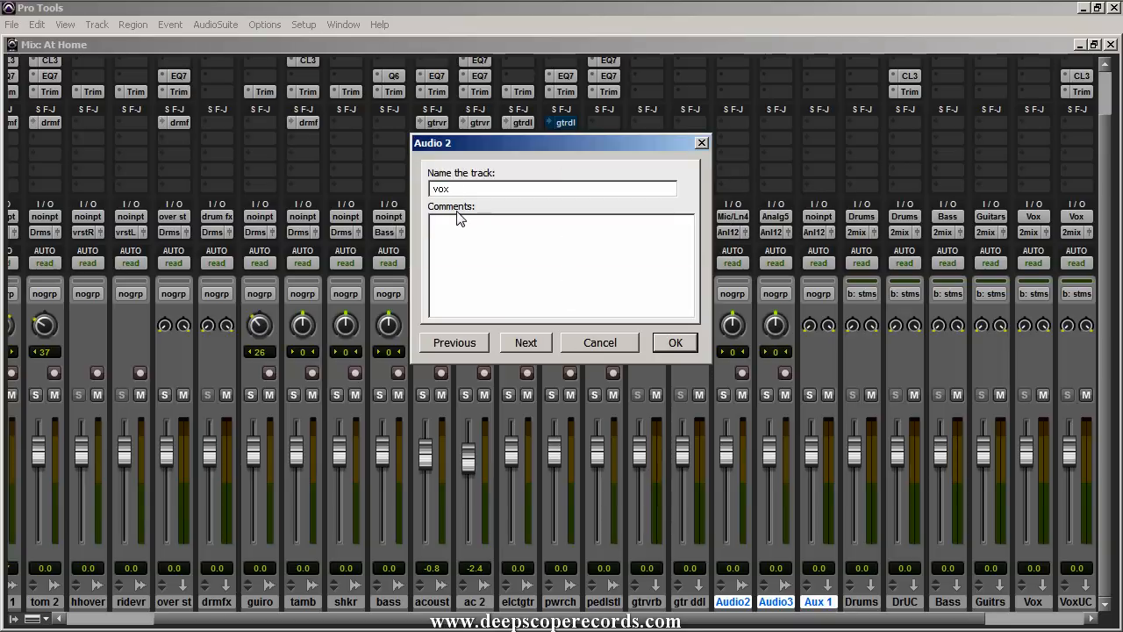
{"action": "type", "text": "tra"}
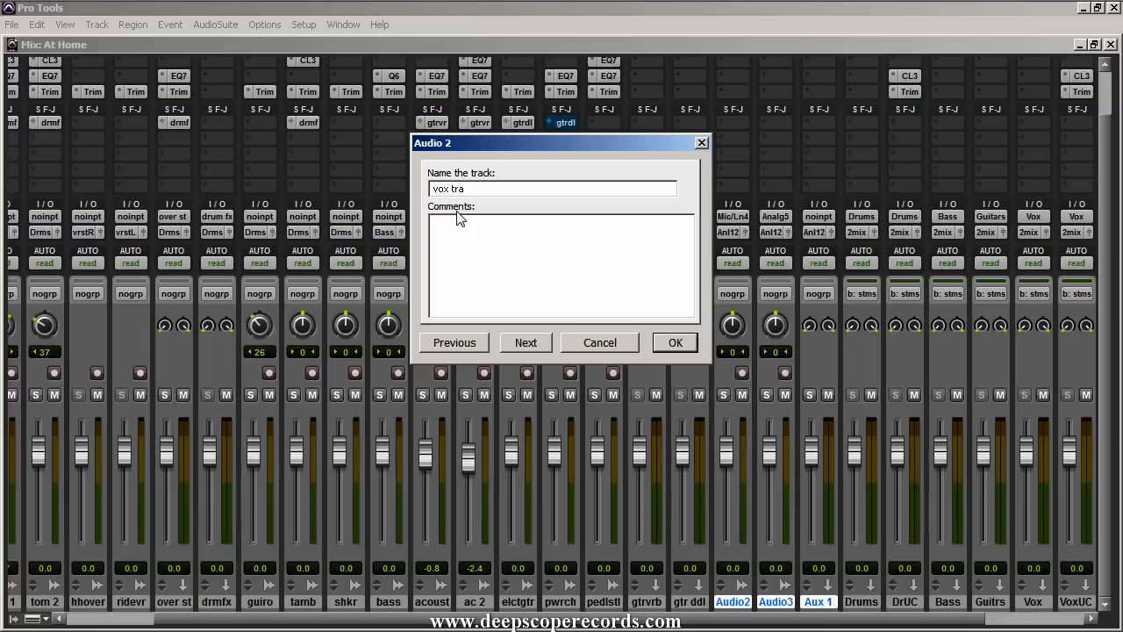
{"action": "type", "text": "cking"}
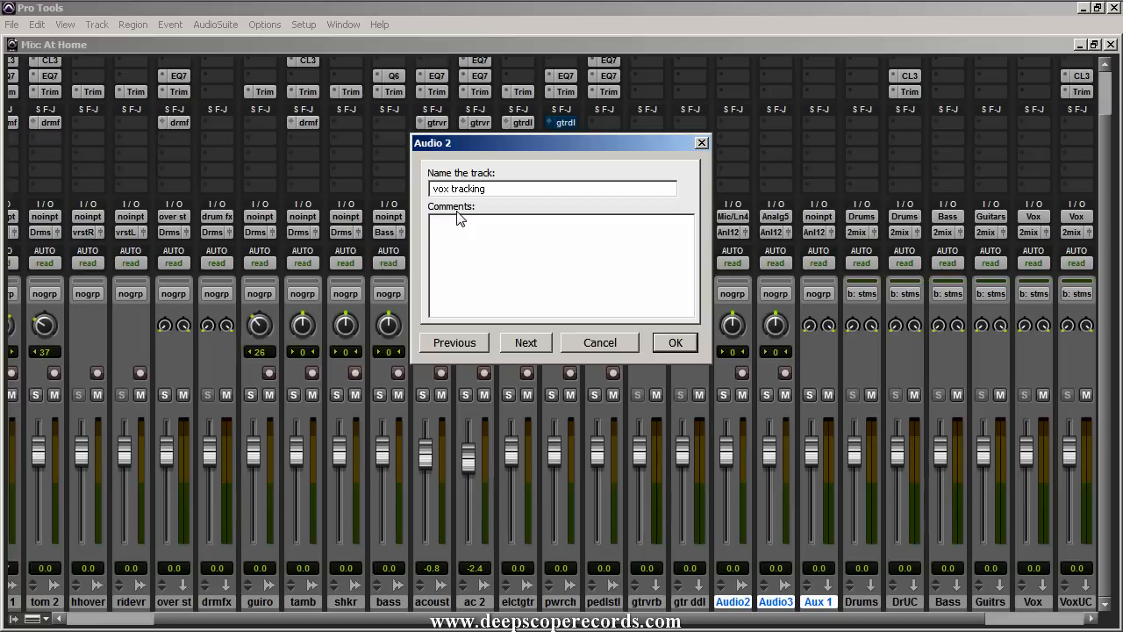
{"action": "left_click", "coordinate": [526, 343]}
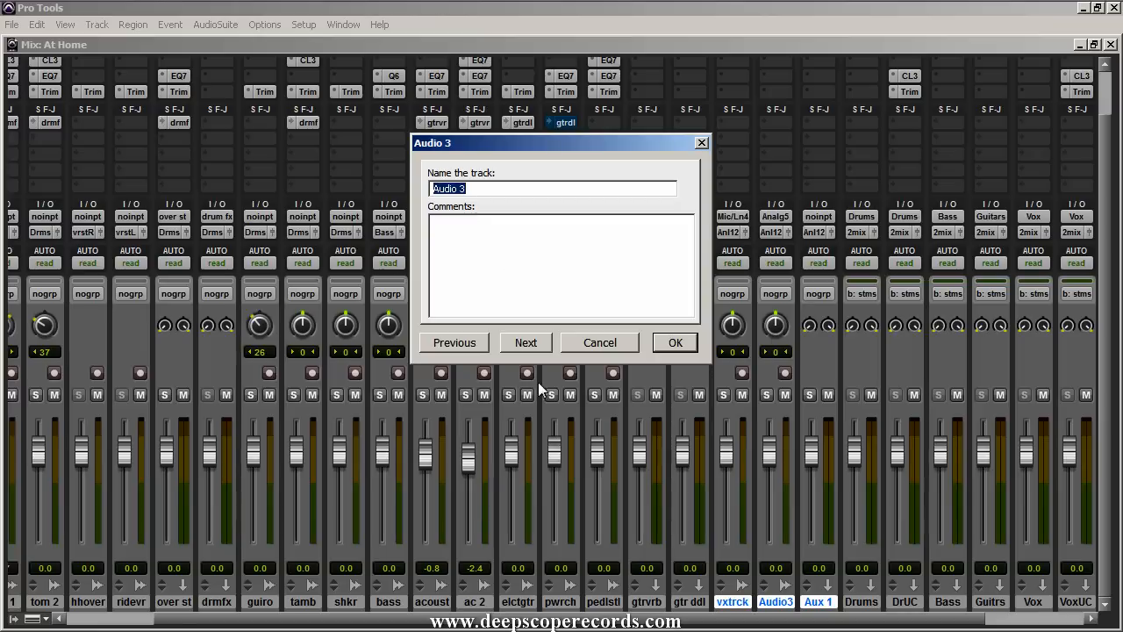
{"action": "mouse_move", "coordinate": [775, 611]}
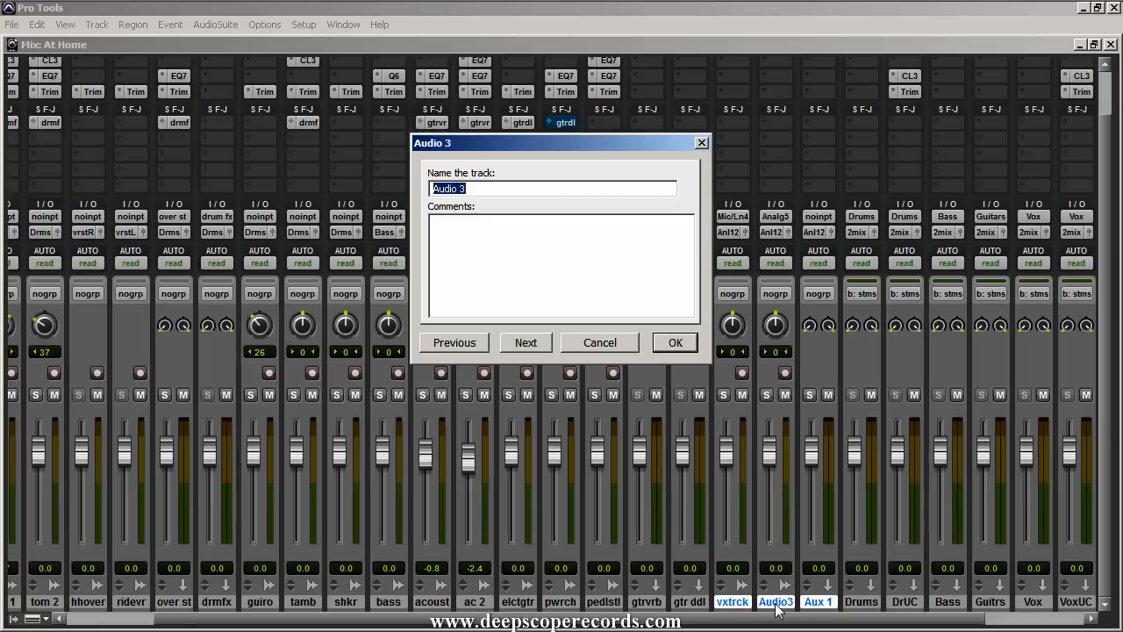
{"action": "mouse_move", "coordinate": [517, 333]}
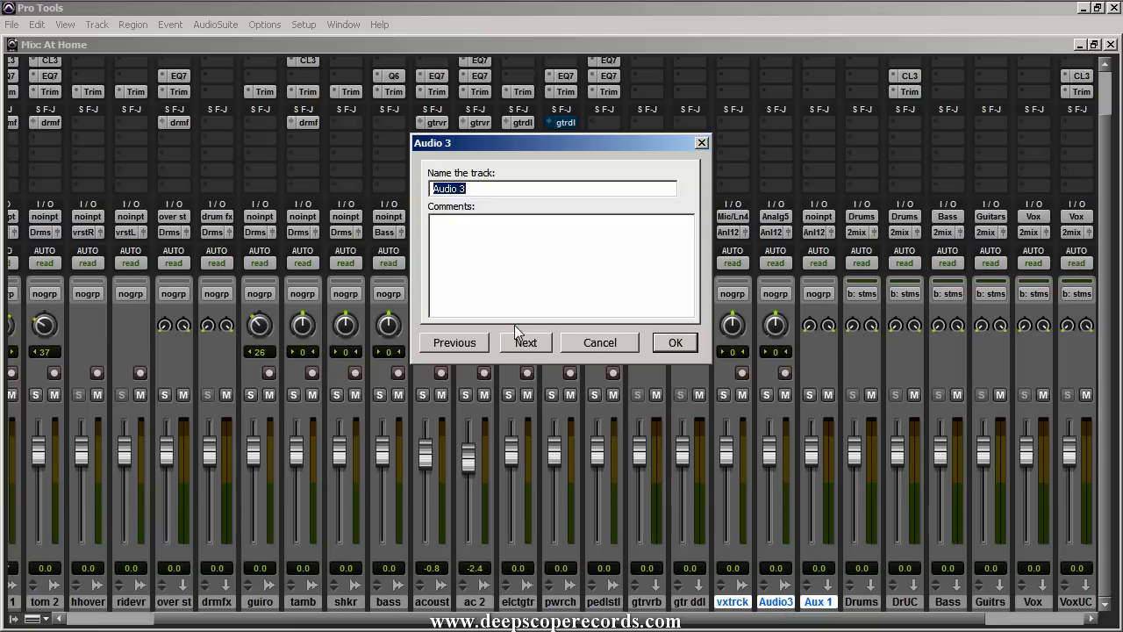
Name the second new audio track 'vox scrap'
{"action": "type", "text": "vox"}
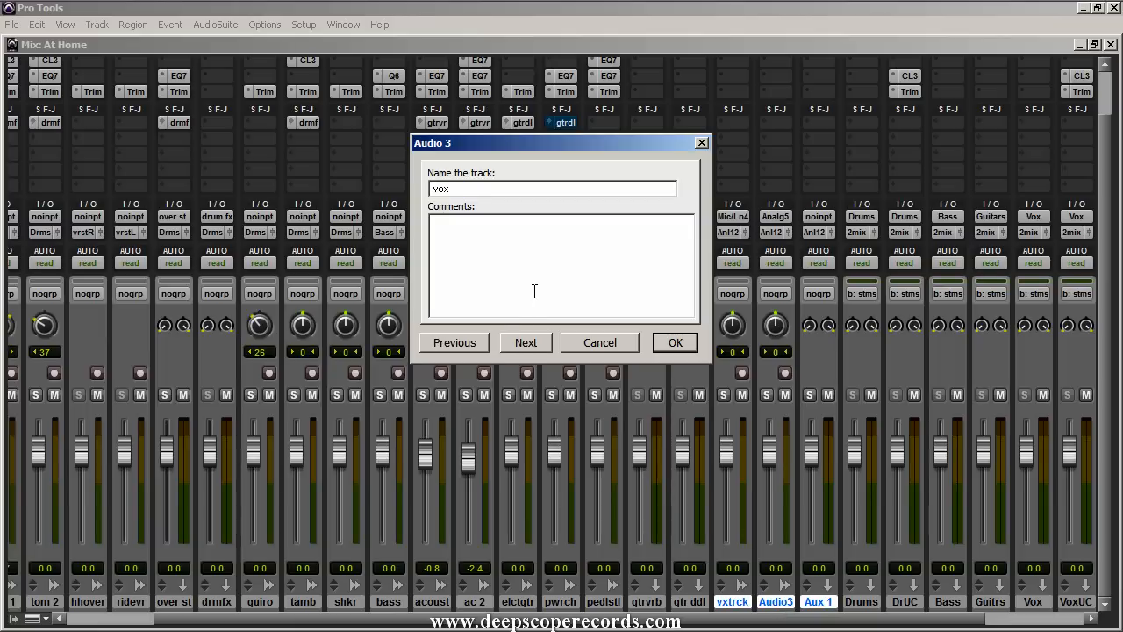
{"action": "type", "text": "sc"}
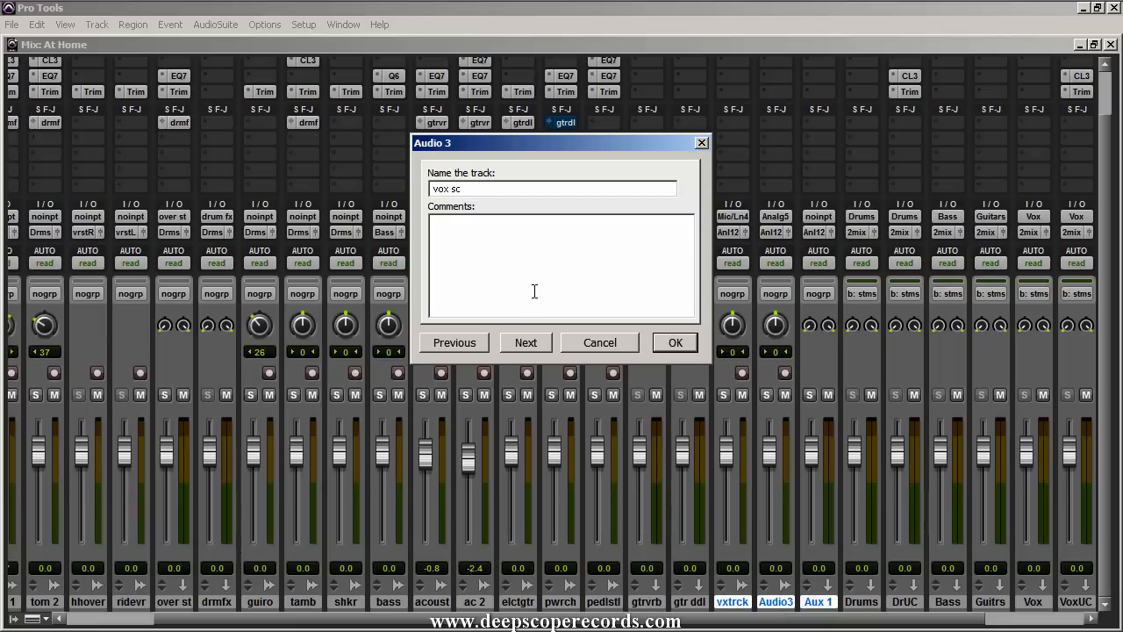
{"action": "type", "text": "rap"}
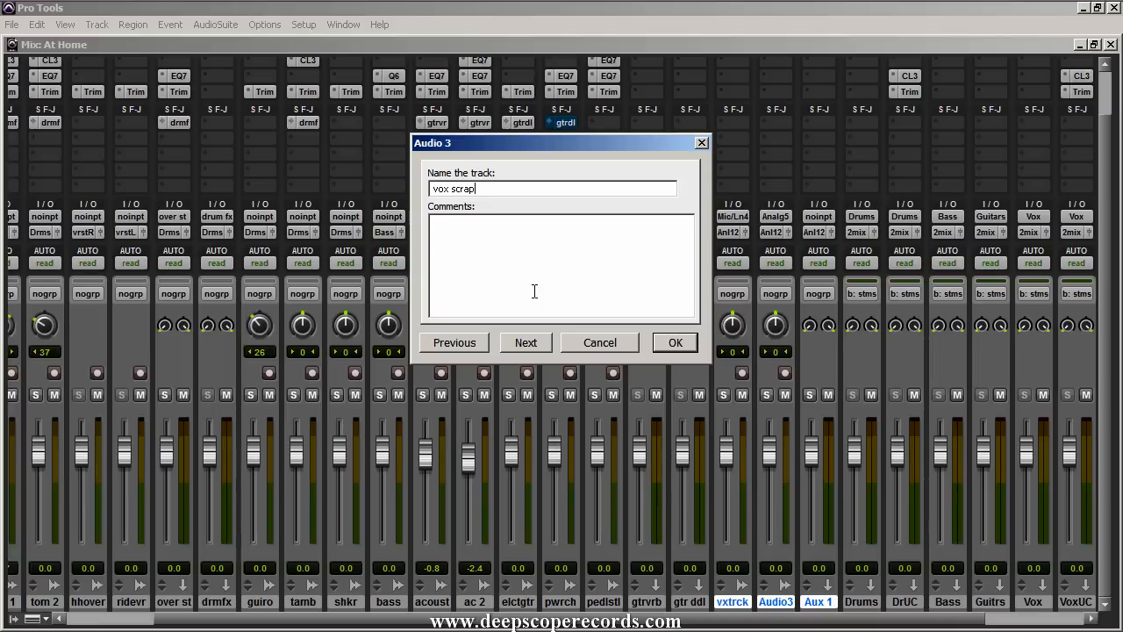
{"action": "left_click", "coordinate": [527, 342]}
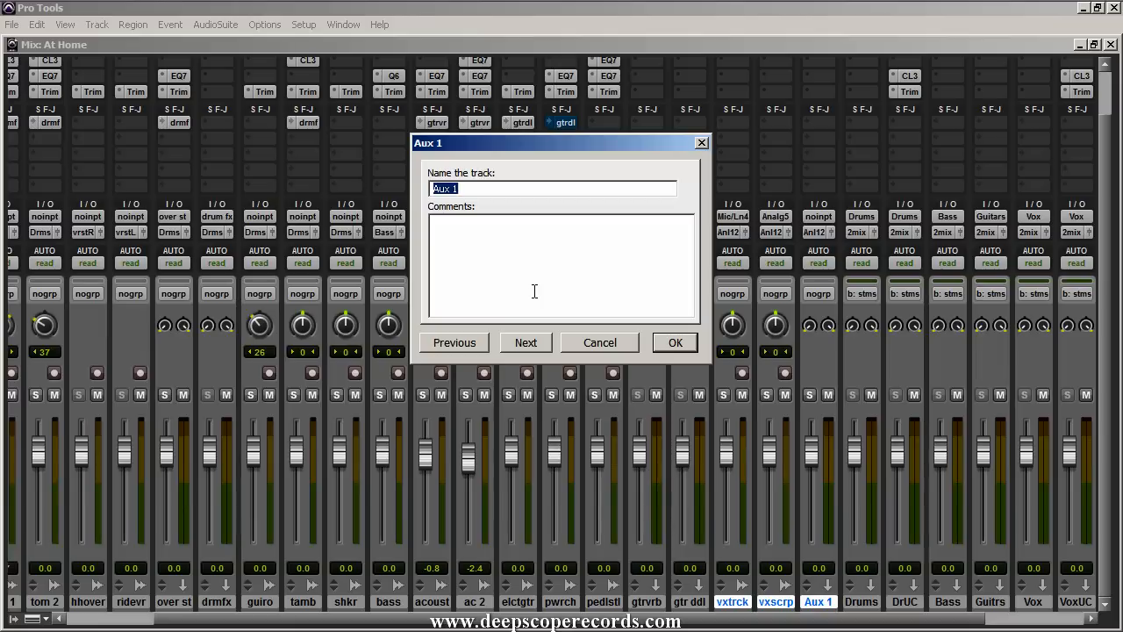
Name the aux input 'vox track reverb' and confirm all three names
{"action": "type", "text": "vox track r"}
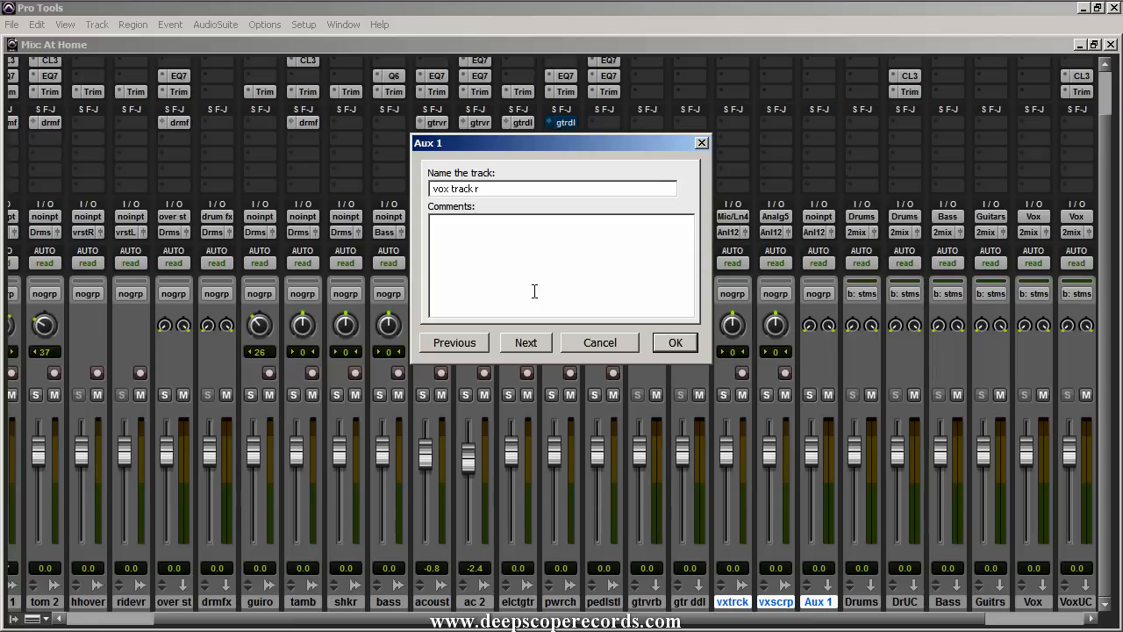
{"action": "type", "text": "e"}
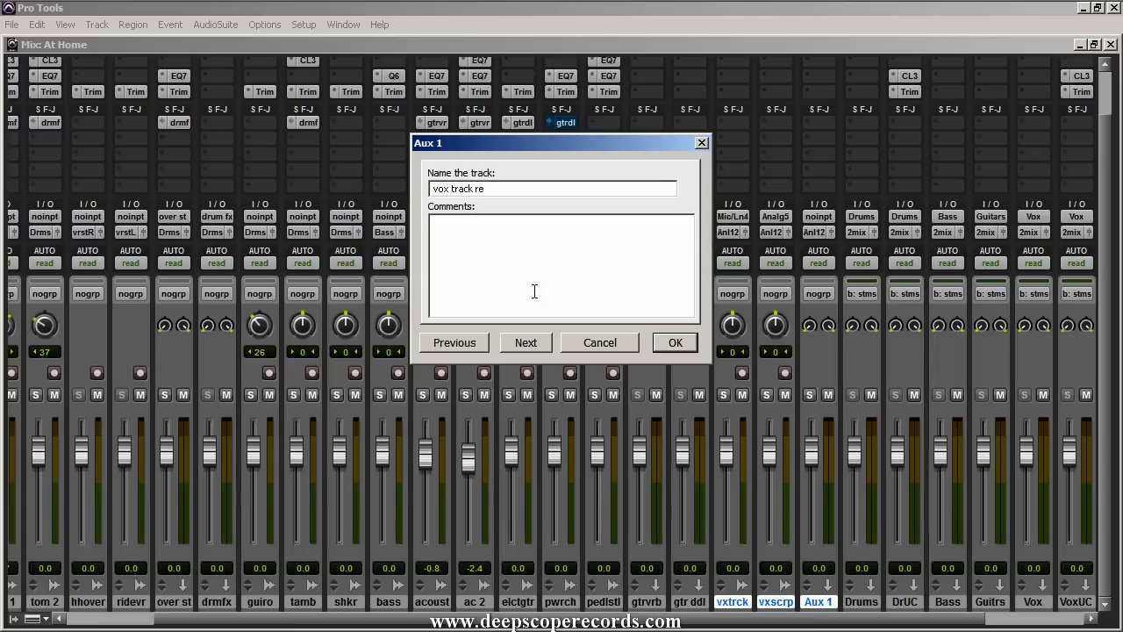
{"action": "left_click", "coordinate": [674, 342]}
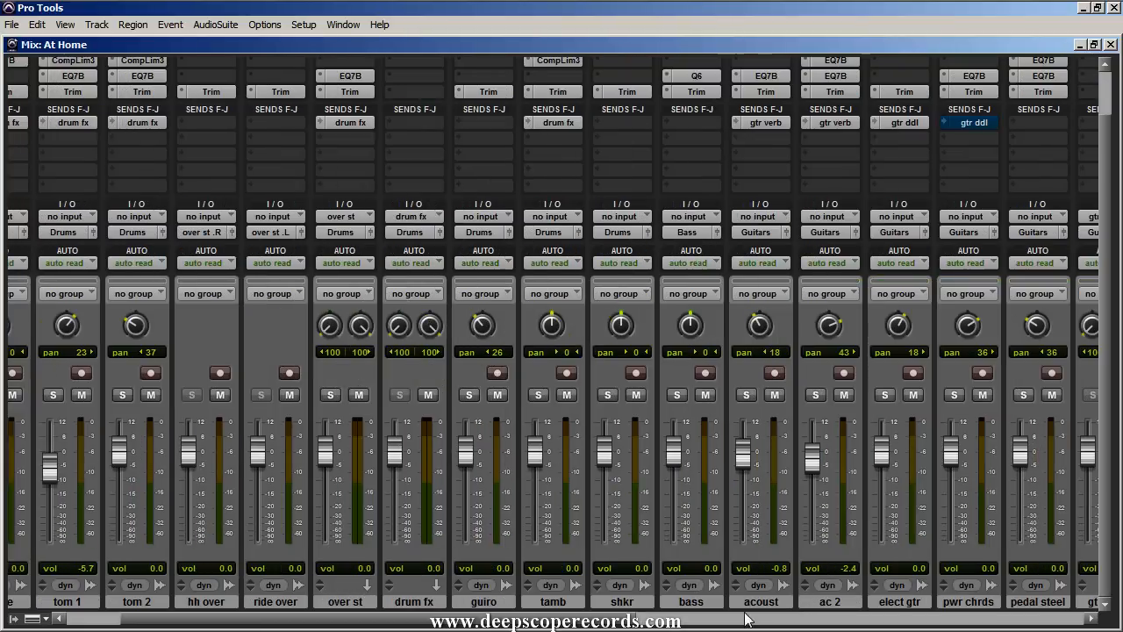
{"action": "scroll", "scroll_direction": "right", "scroll_amount": 3}
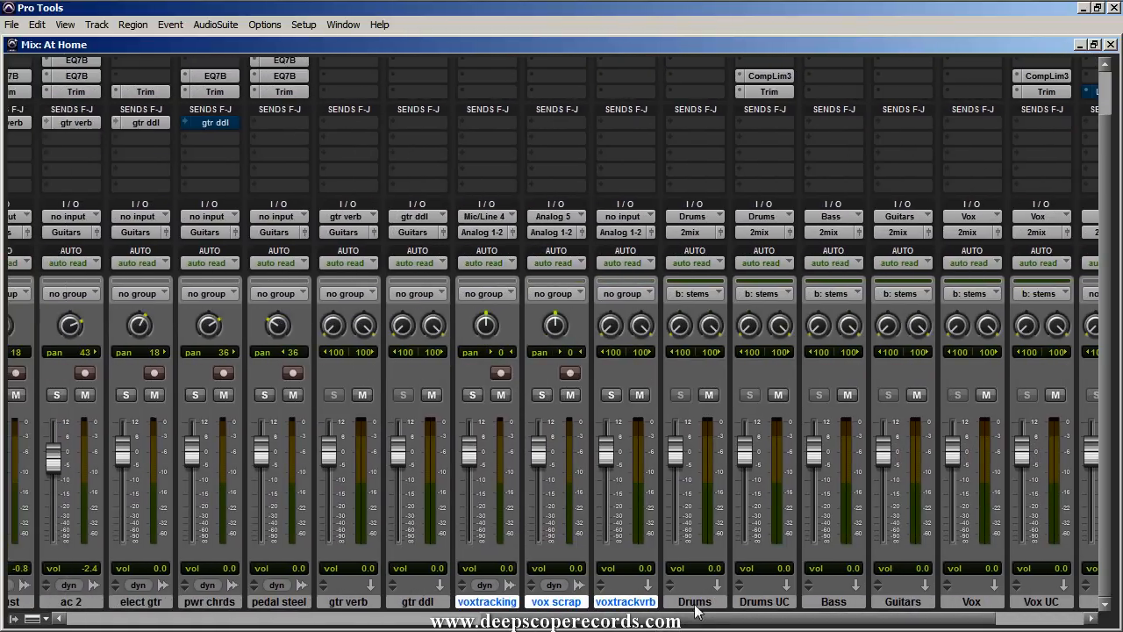
{"action": "scroll", "scroll_direction": "right", "scroll_amount": 3}
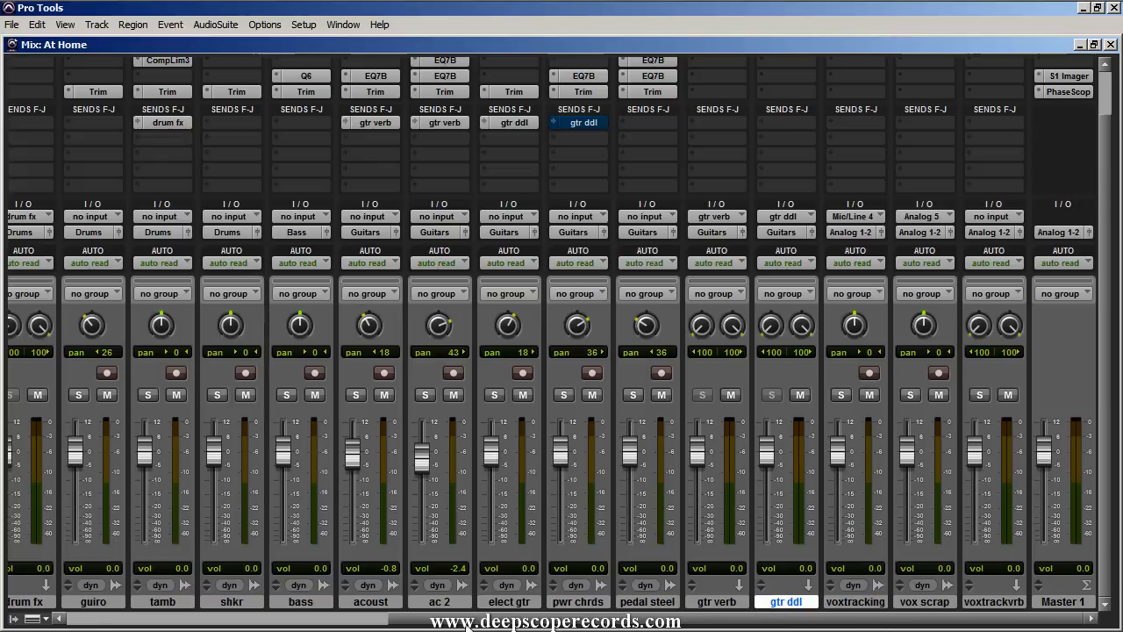
{"action": "scroll", "scroll_direction": "left", "scroll_amount": 3}
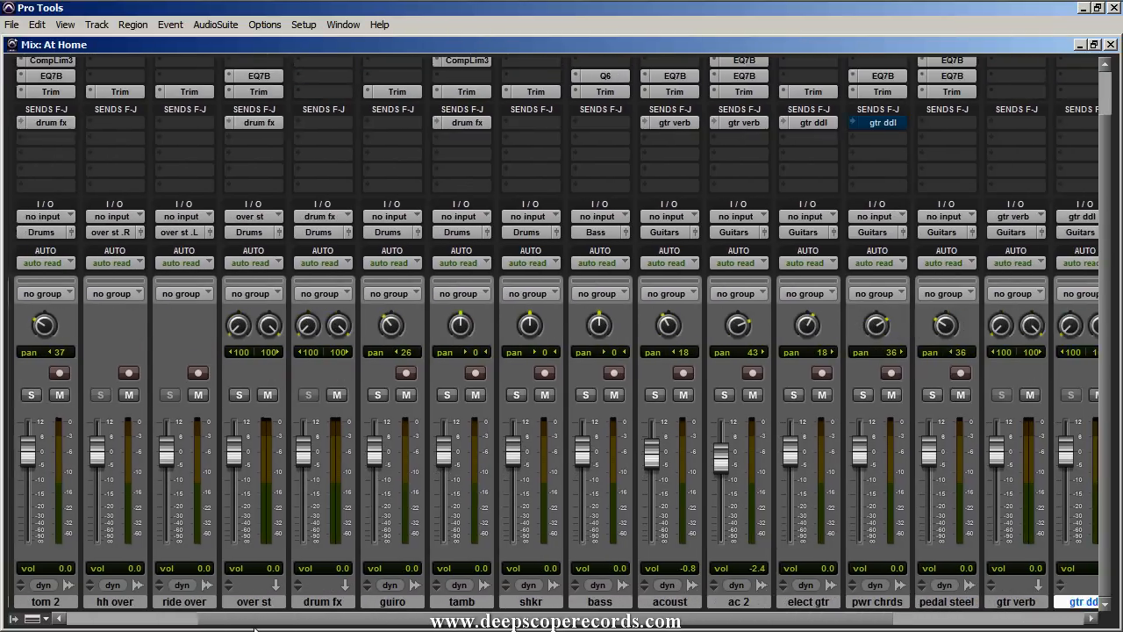
{"action": "scroll", "scroll_direction": "left", "scroll_amount": 3}
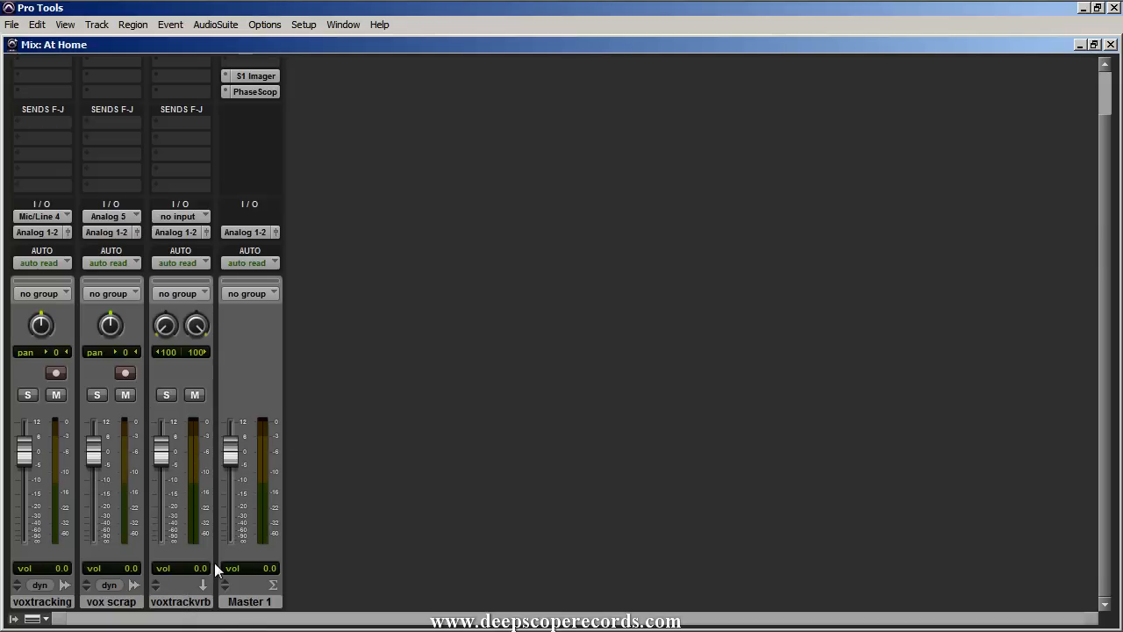
{"action": "mouse_move", "coordinate": [365, 569]}
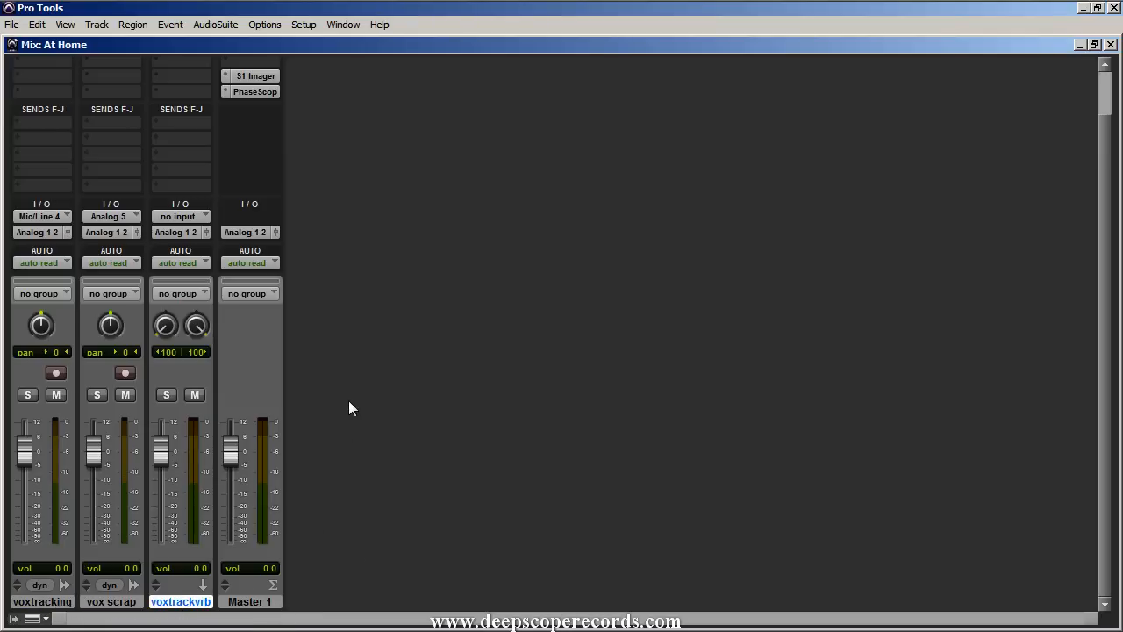
{"action": "mouse_move", "coordinate": [358, 442]}
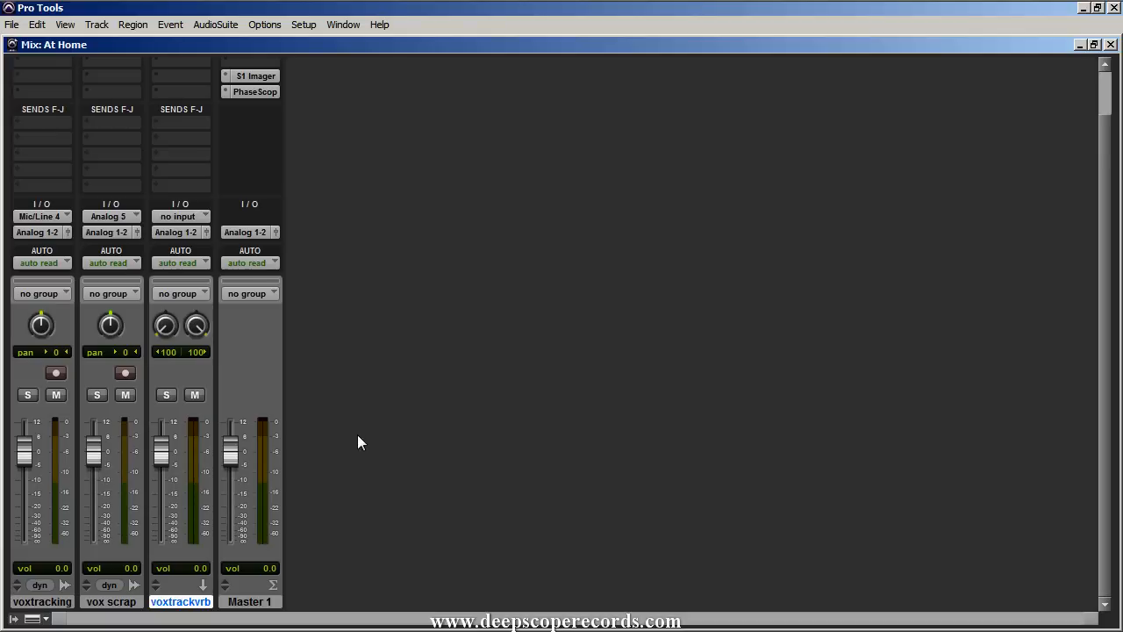
{"action": "mouse_move", "coordinate": [527, 432]}
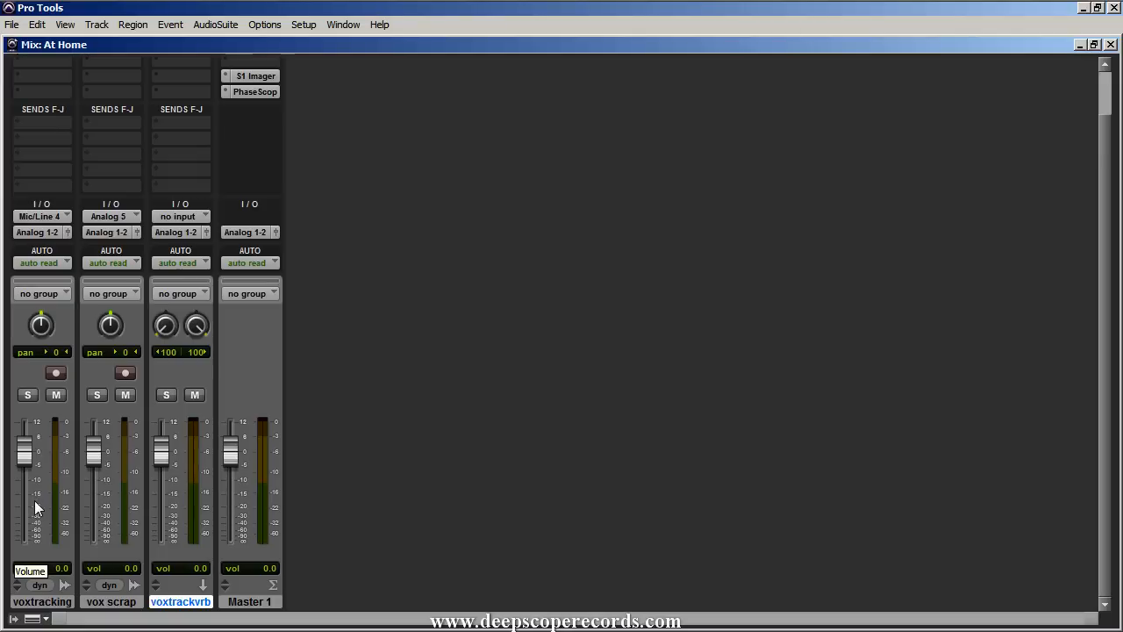
{"action": "mouse_move", "coordinate": [98, 432]}
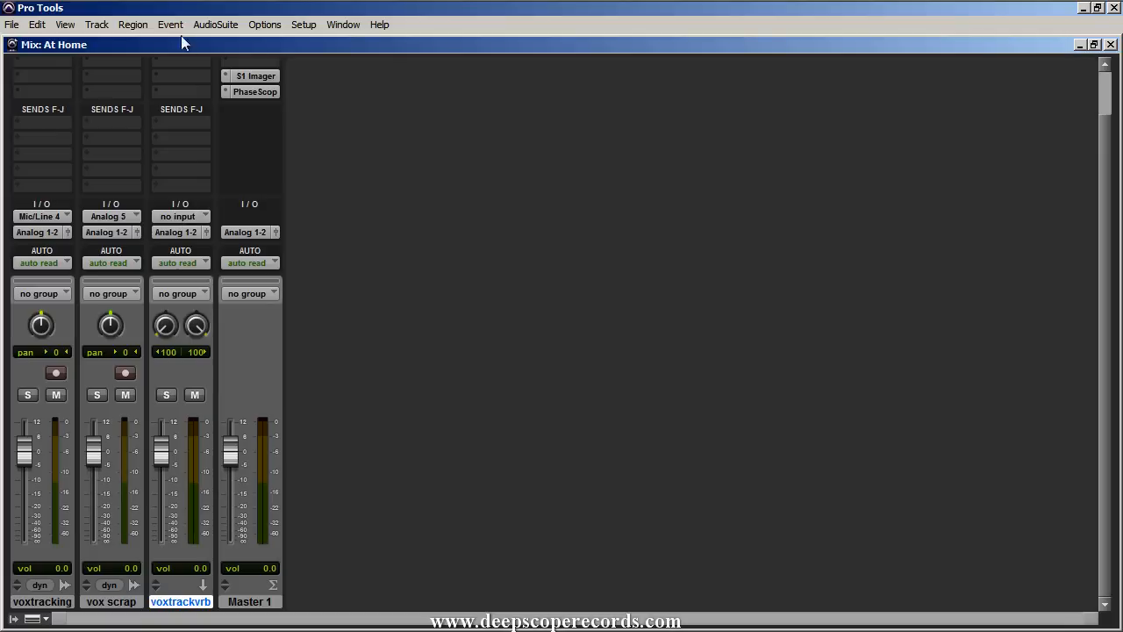
{"action": "mouse_move", "coordinate": [175, 344]}
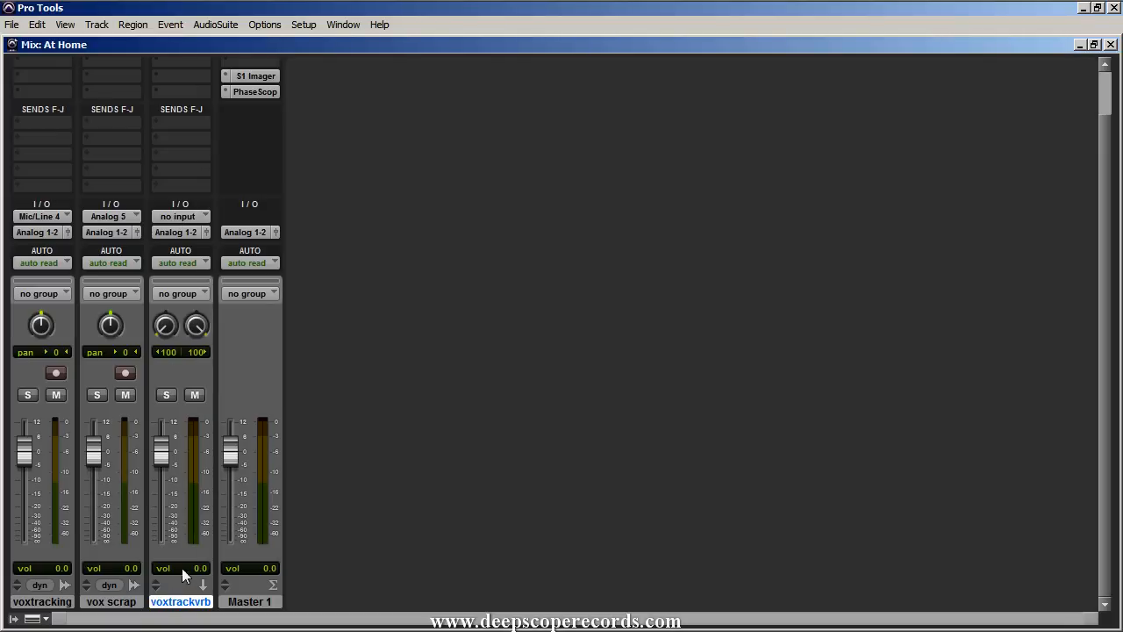
{"action": "mouse_move", "coordinate": [307, 470]}
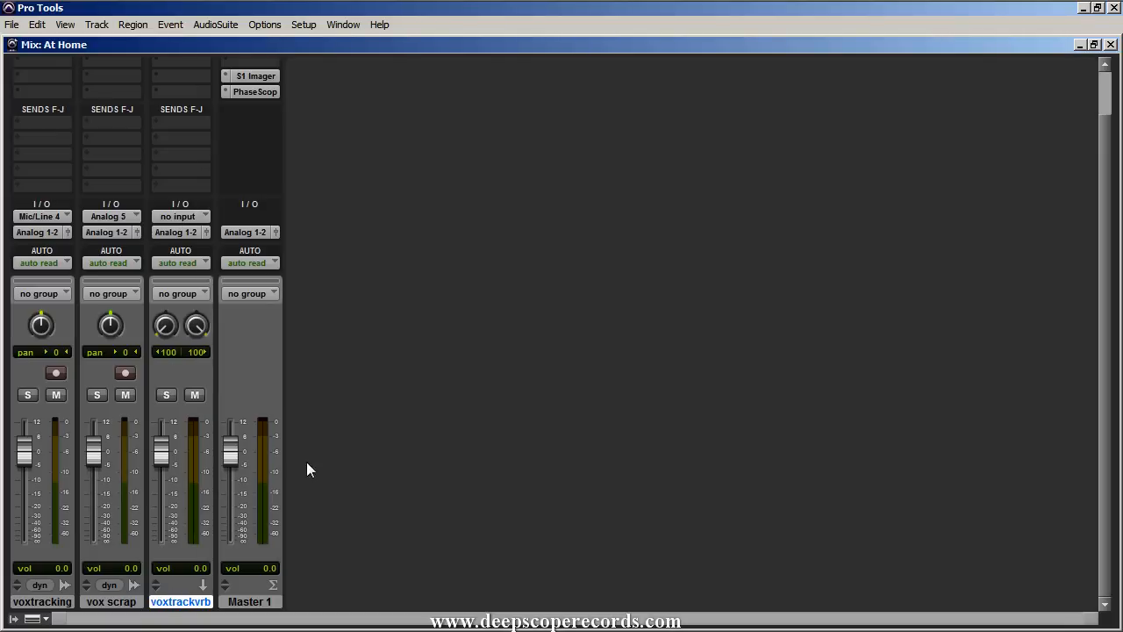
{"action": "mouse_move", "coordinate": [488, 245]}
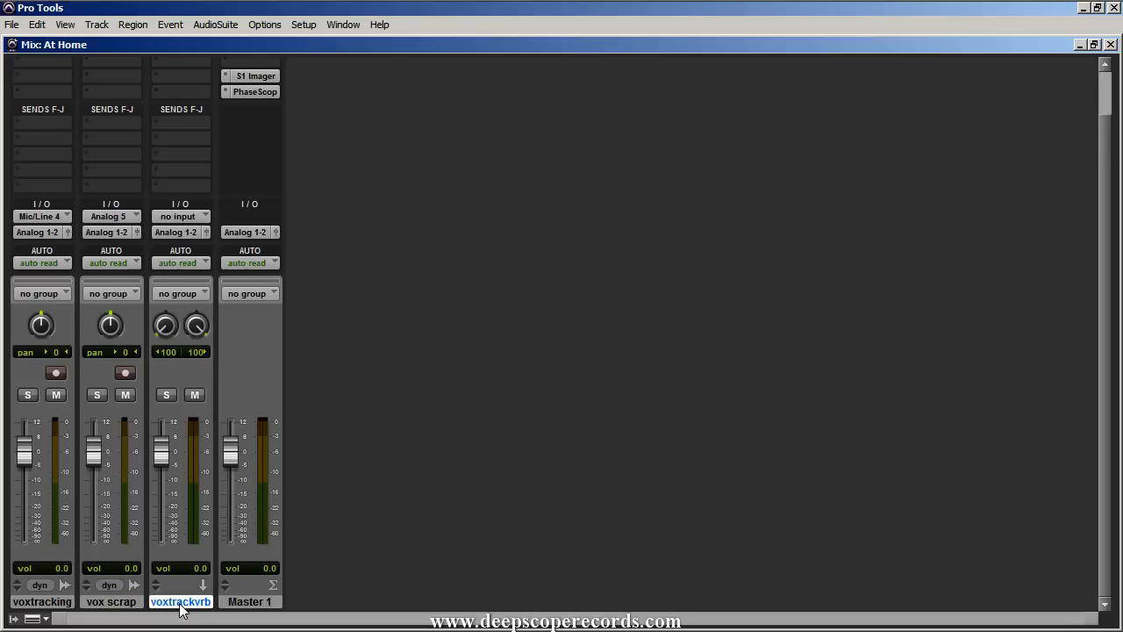
{"action": "mouse_move", "coordinate": [307, 467]}
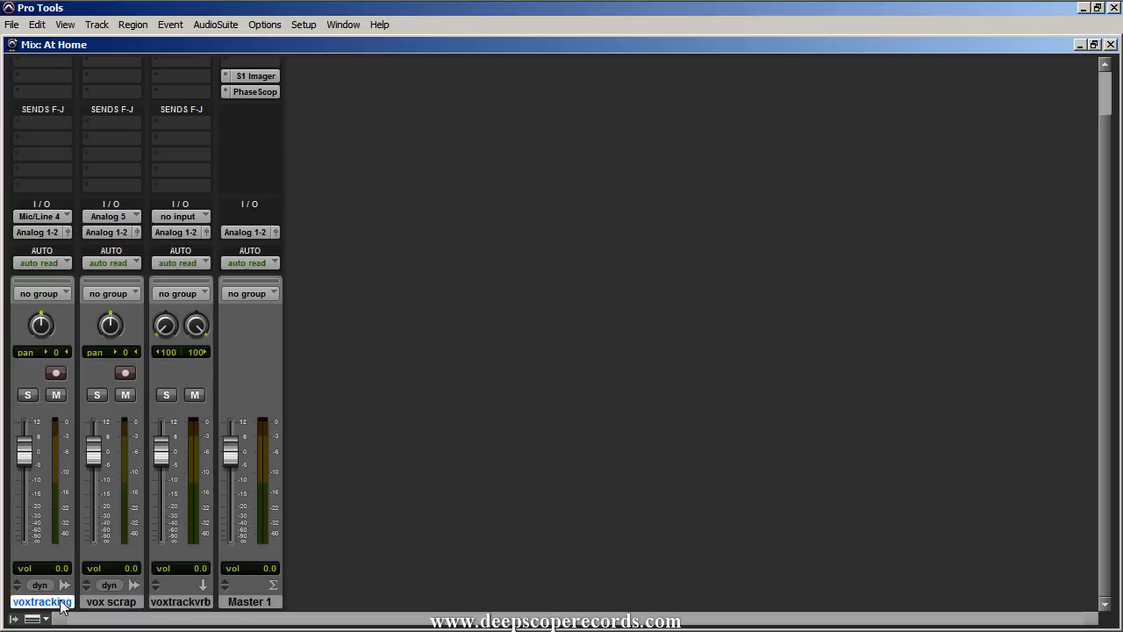
{"action": "mouse_move", "coordinate": [43, 207]}
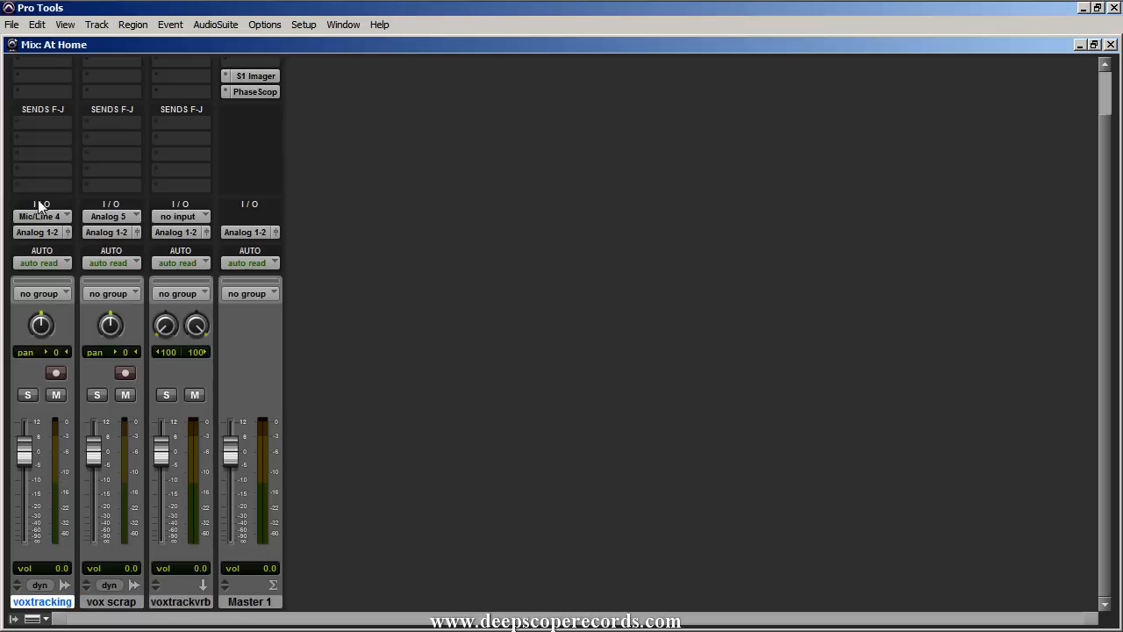
Set voxtracking and vox scrap inputs to Mic/Line 1 for recording
{"action": "left_click", "coordinate": [38, 216]}
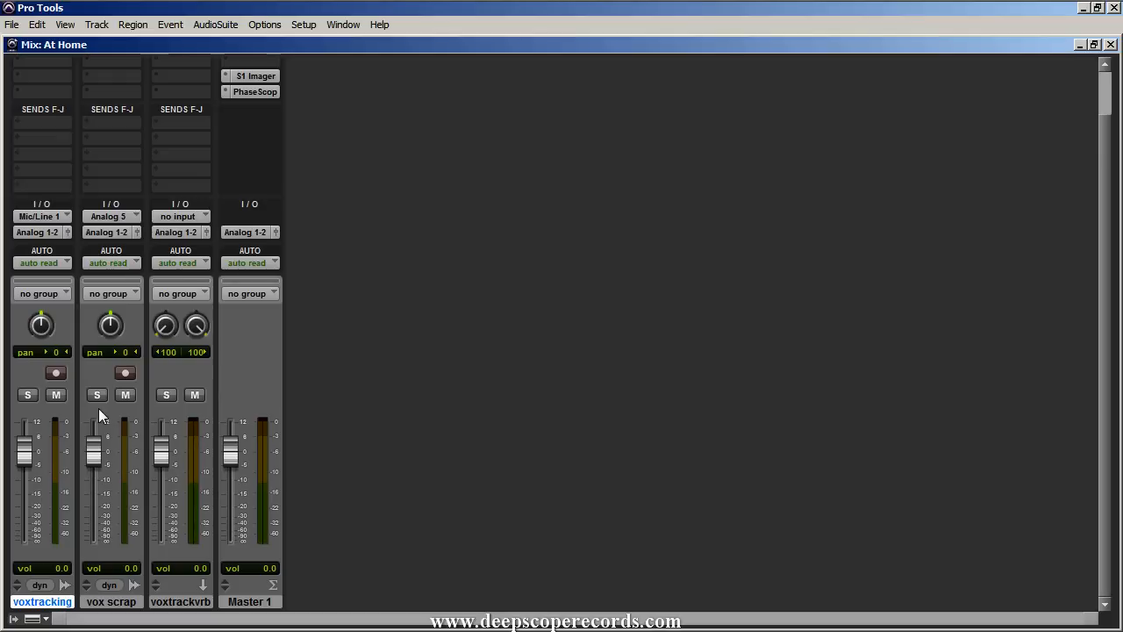
{"action": "mouse_move", "coordinate": [77, 332]}
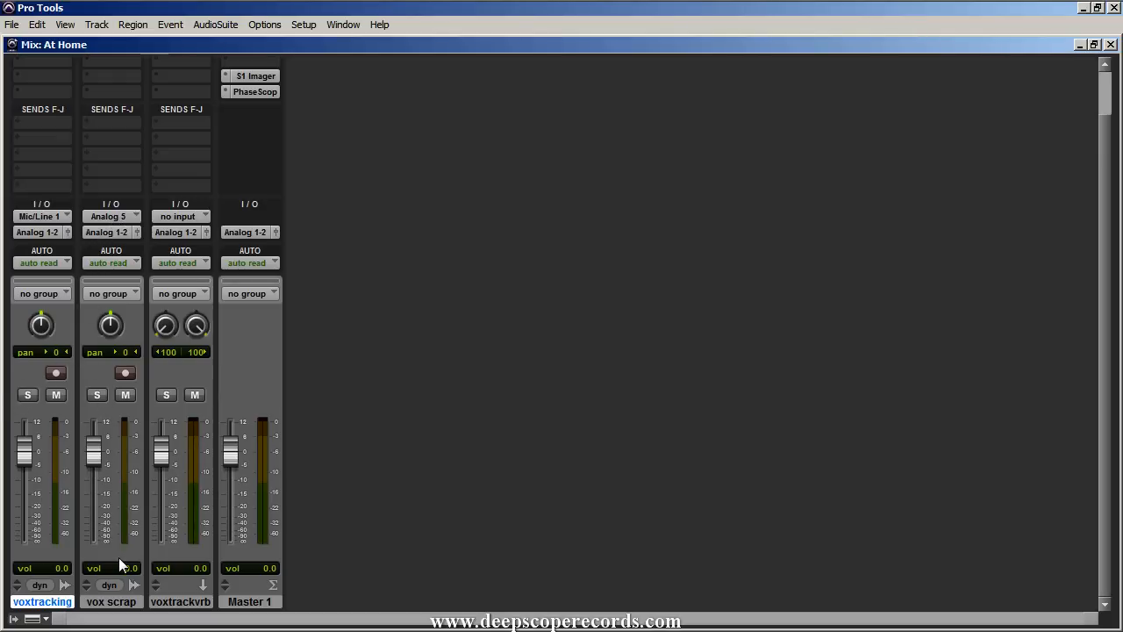
{"action": "left_click", "coordinate": [105, 215]}
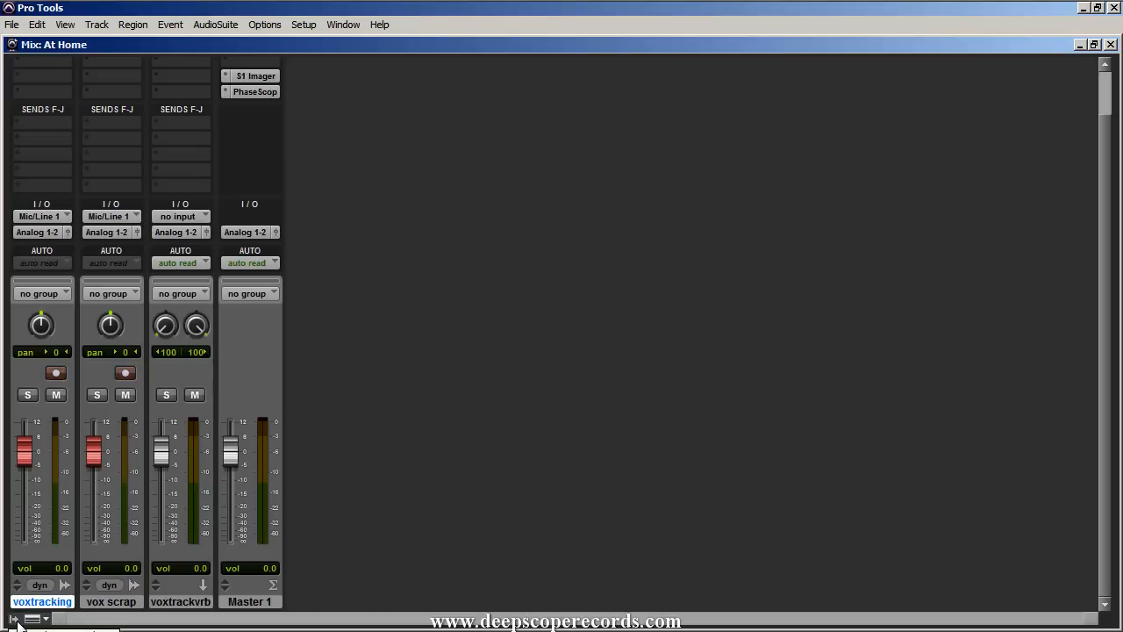
{"action": "mouse_move", "coordinate": [26, 569]}
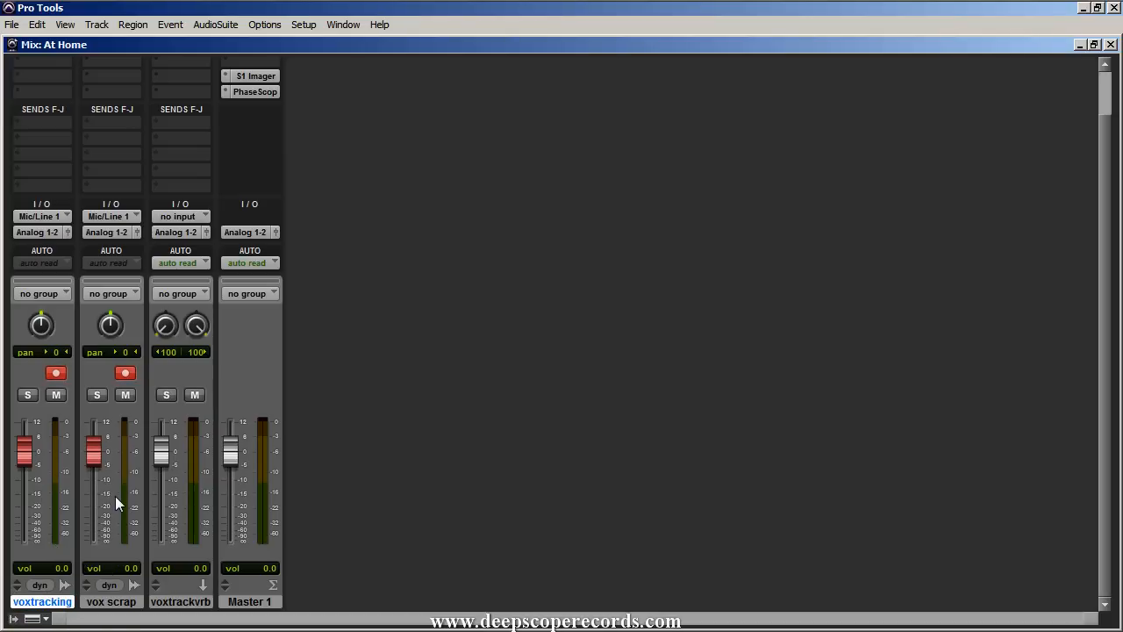
{"action": "mouse_move", "coordinate": [53, 507]}
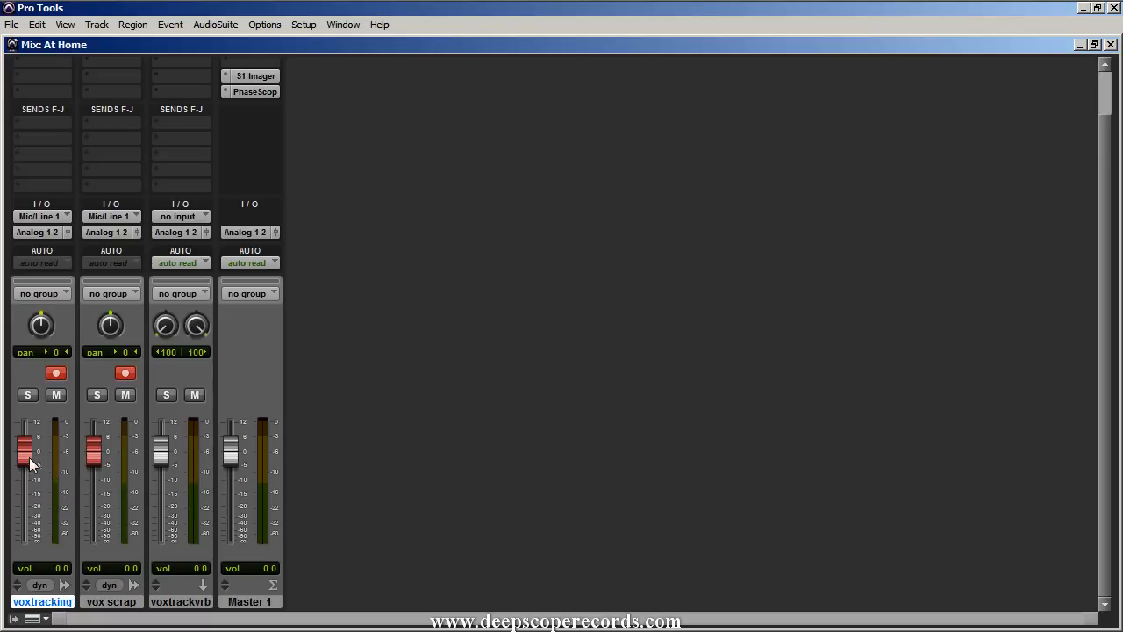
Raise the voxtracking fader until its volume reads +6.0 dB
{"action": "left_click_drag", "start_coordinate": [24, 460], "coordinate": [24, 437]}
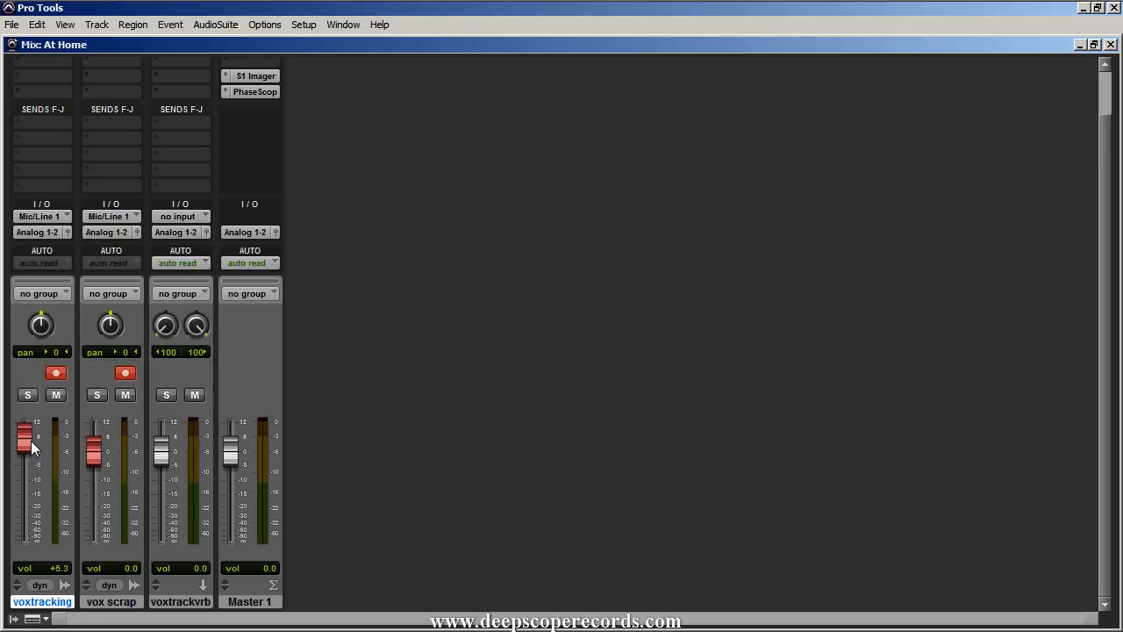
{"action": "left_click_drag", "start_coordinate": [25, 437], "coordinate": [24, 429]}
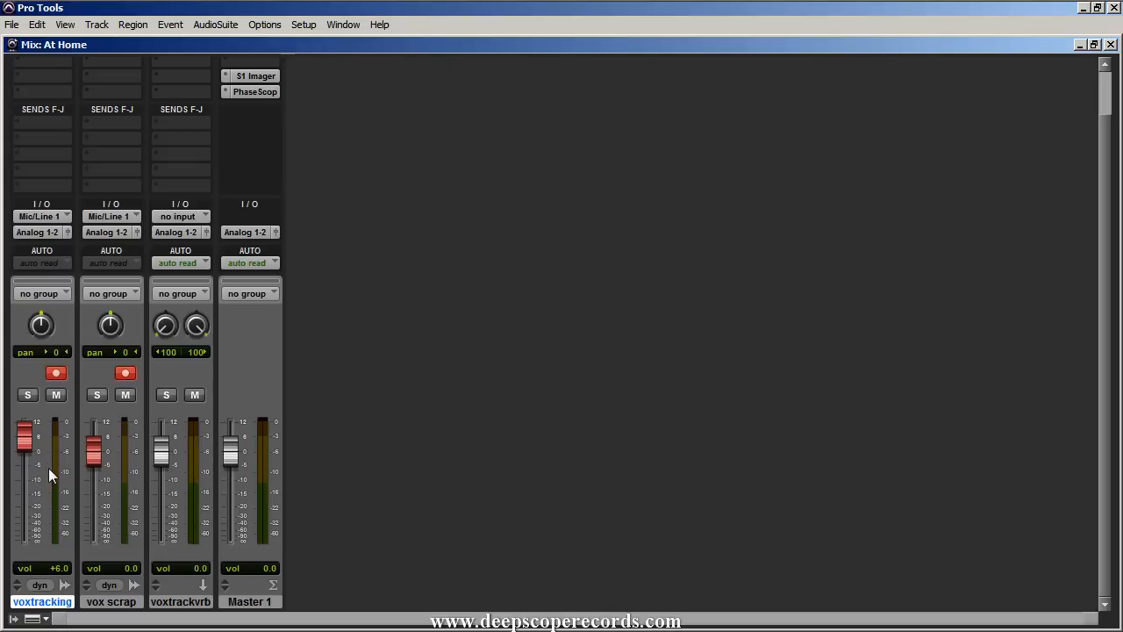
{"action": "left_click_drag", "start_coordinate": [25, 442], "coordinate": [25, 430]}
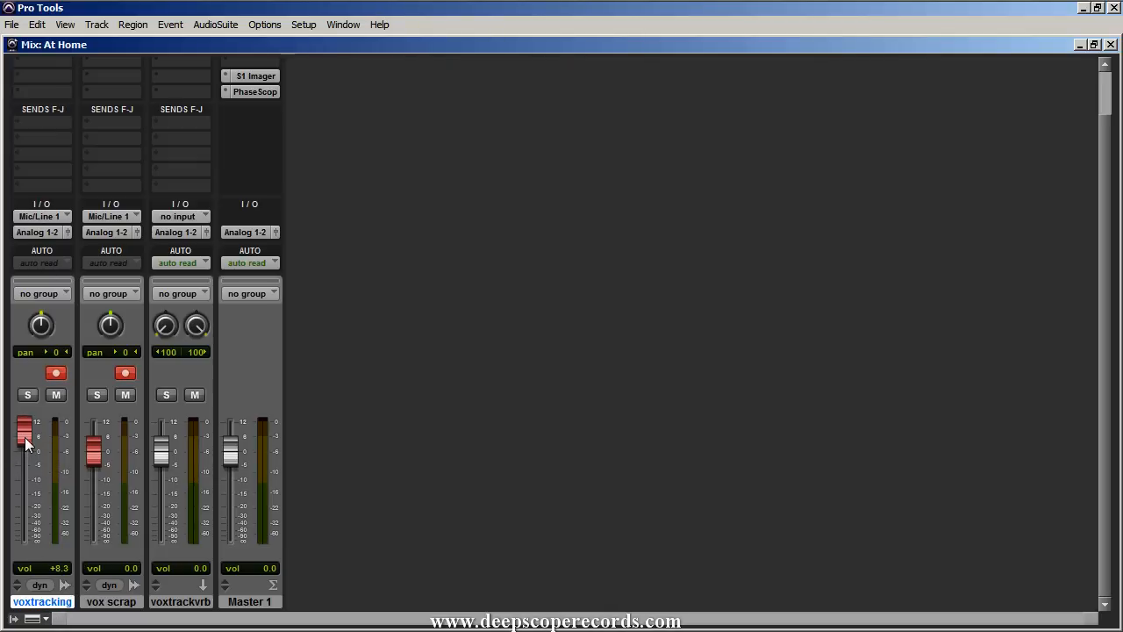
{"action": "left_click_drag", "start_coordinate": [24, 437], "coordinate": [25, 446]}
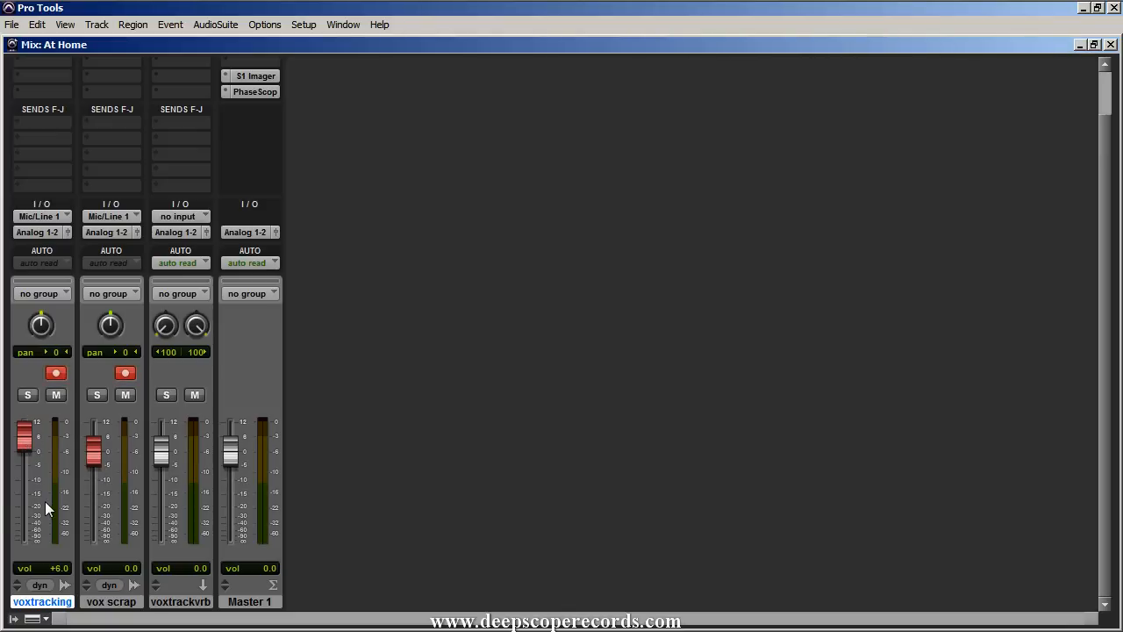
{"action": "mouse_move", "coordinate": [62, 459]}
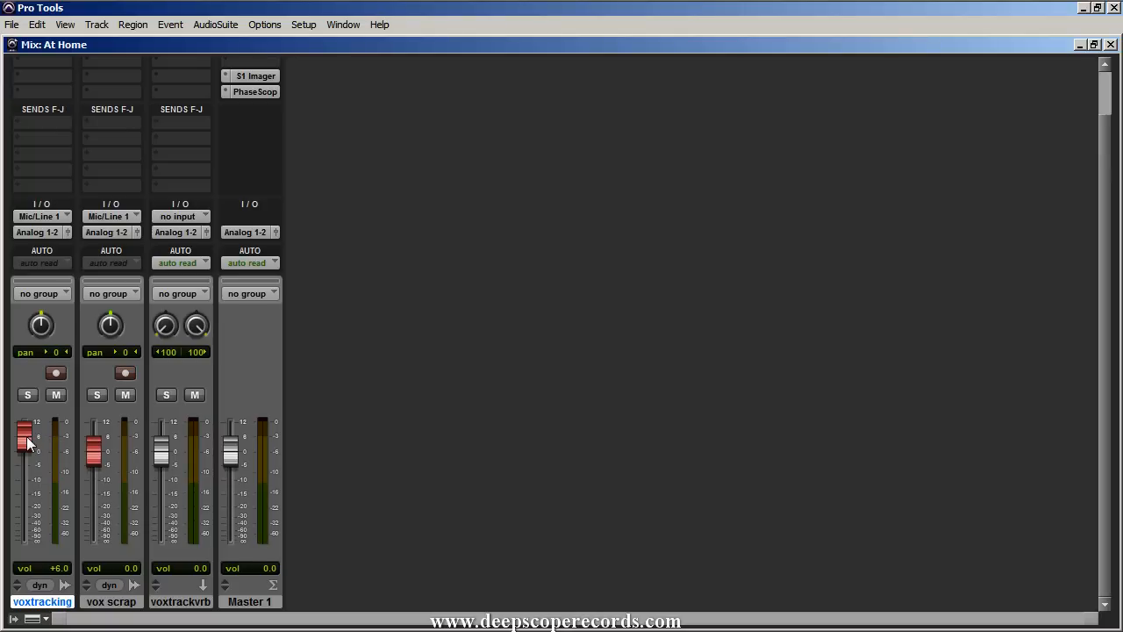
{"action": "left_click_drag", "start_coordinate": [24, 435], "coordinate": [25, 442]}
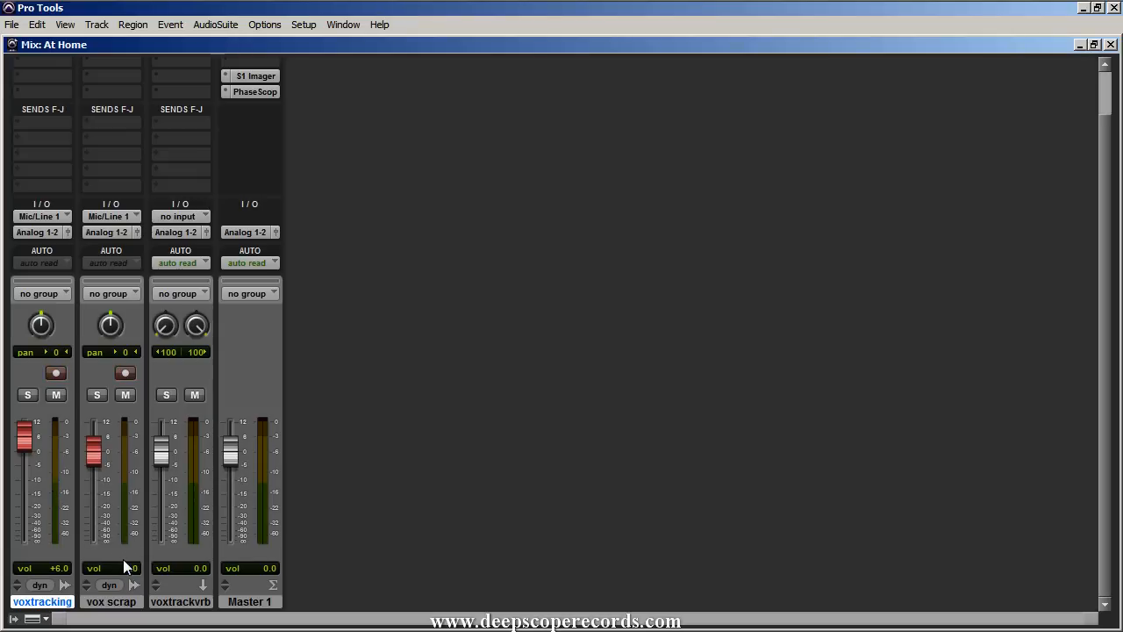
Pull the vox scrap fader down to around -17 dB, then bring it back up near 0 dB
{"action": "left_click_drag", "start_coordinate": [106, 439], "coordinate": [95, 481]}
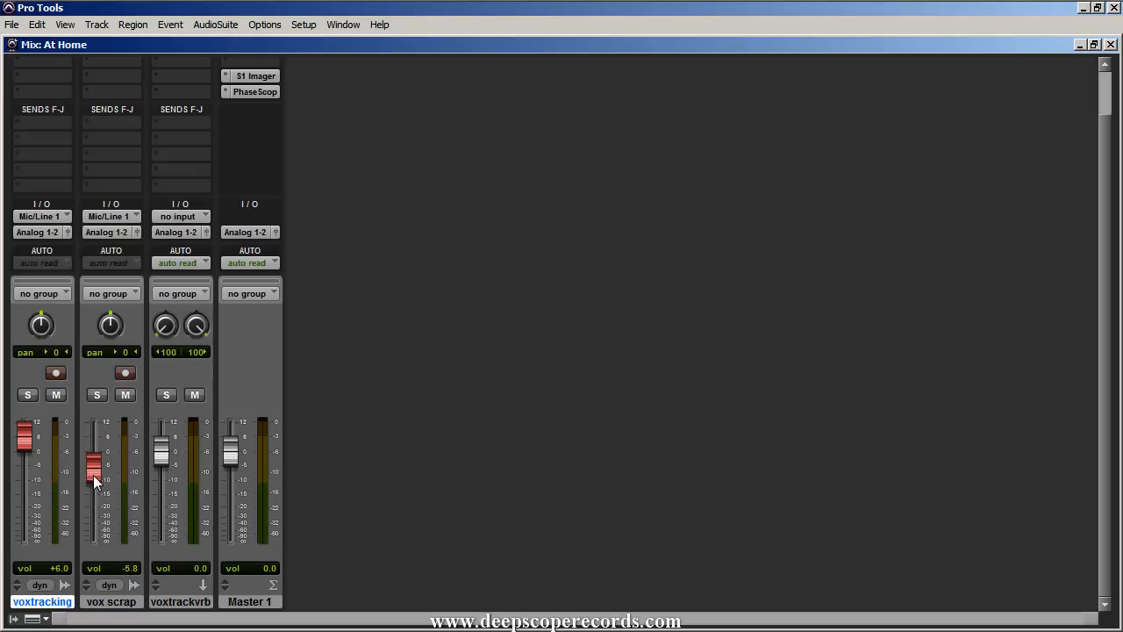
{"action": "left_click_drag", "start_coordinate": [95, 474], "coordinate": [95, 516]}
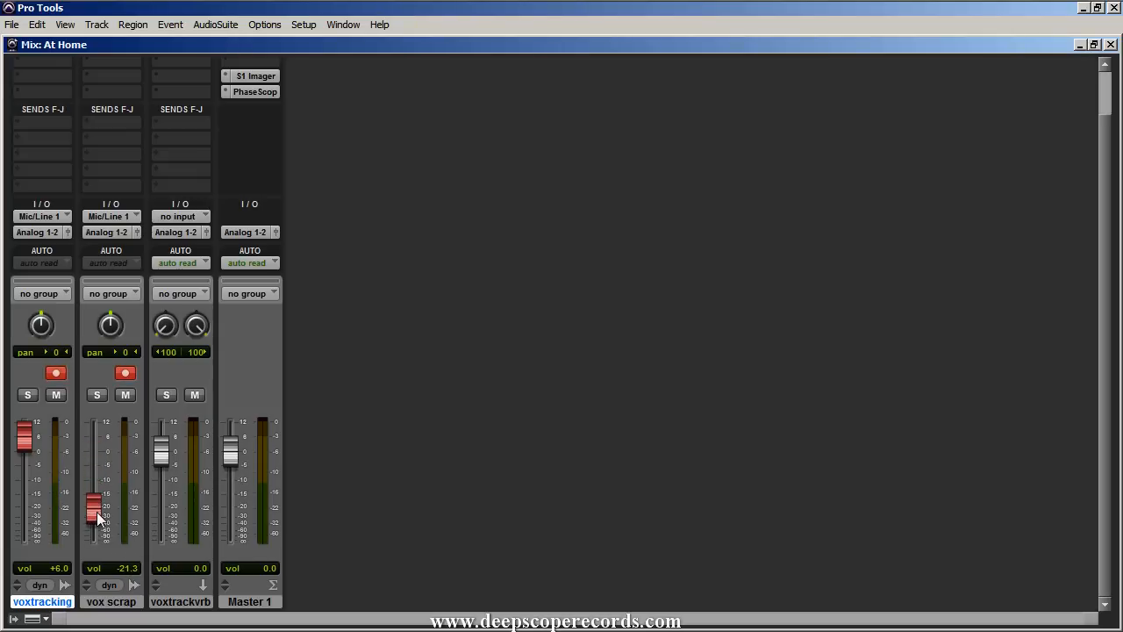
{"action": "left_click_drag", "start_coordinate": [95, 516], "coordinate": [95, 507]}
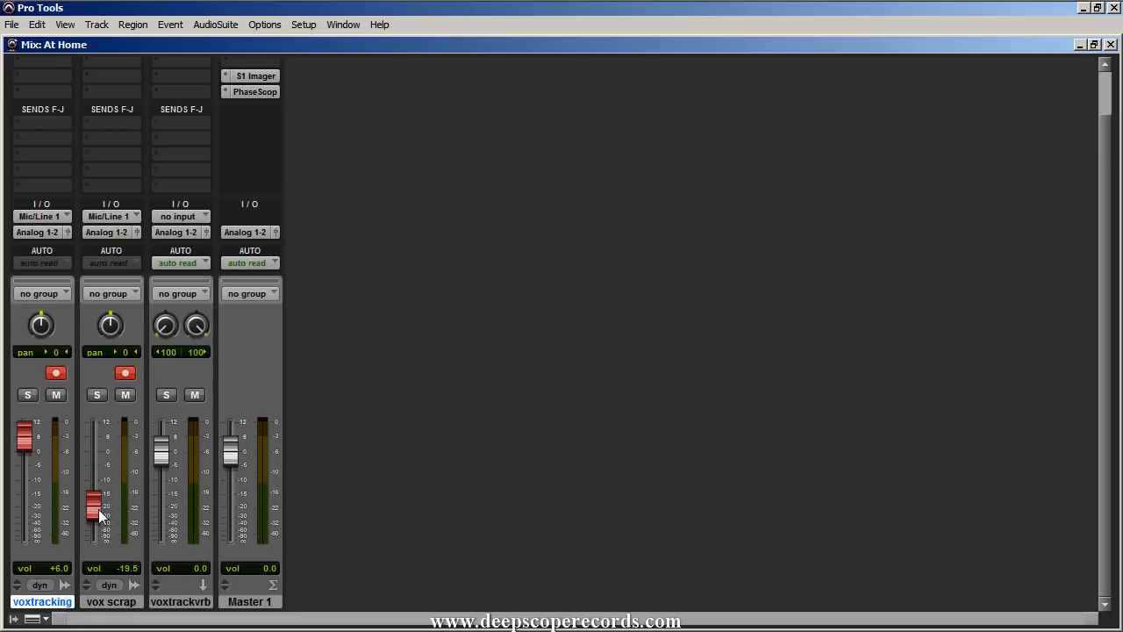
{"action": "left_click_drag", "start_coordinate": [95, 507], "coordinate": [95, 448]}
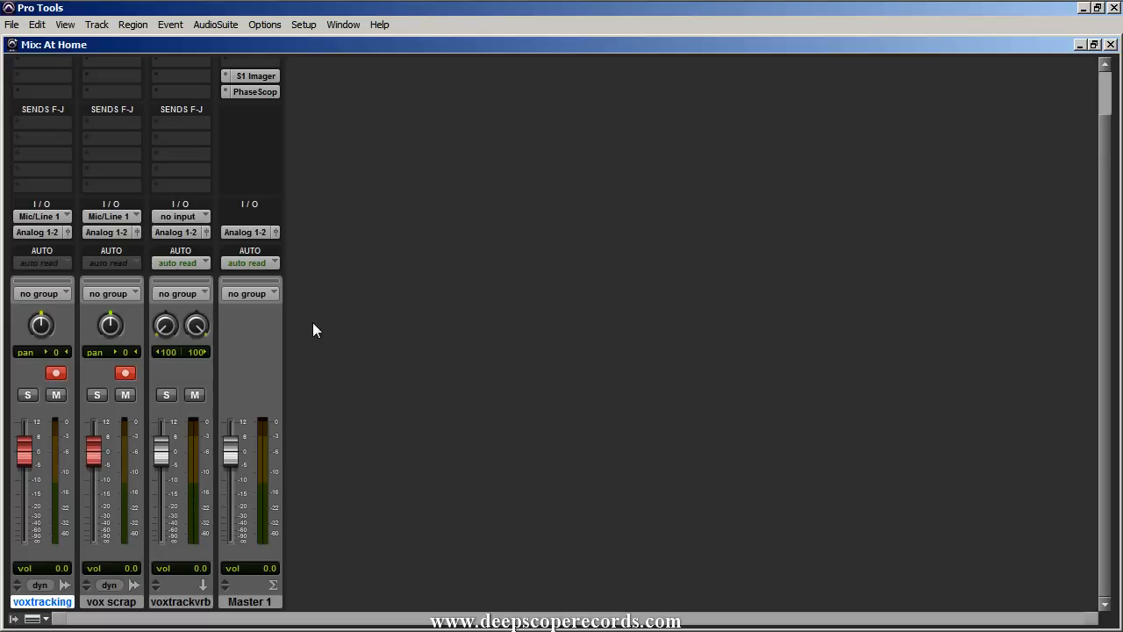
{"action": "mouse_move", "coordinate": [389, 334]}
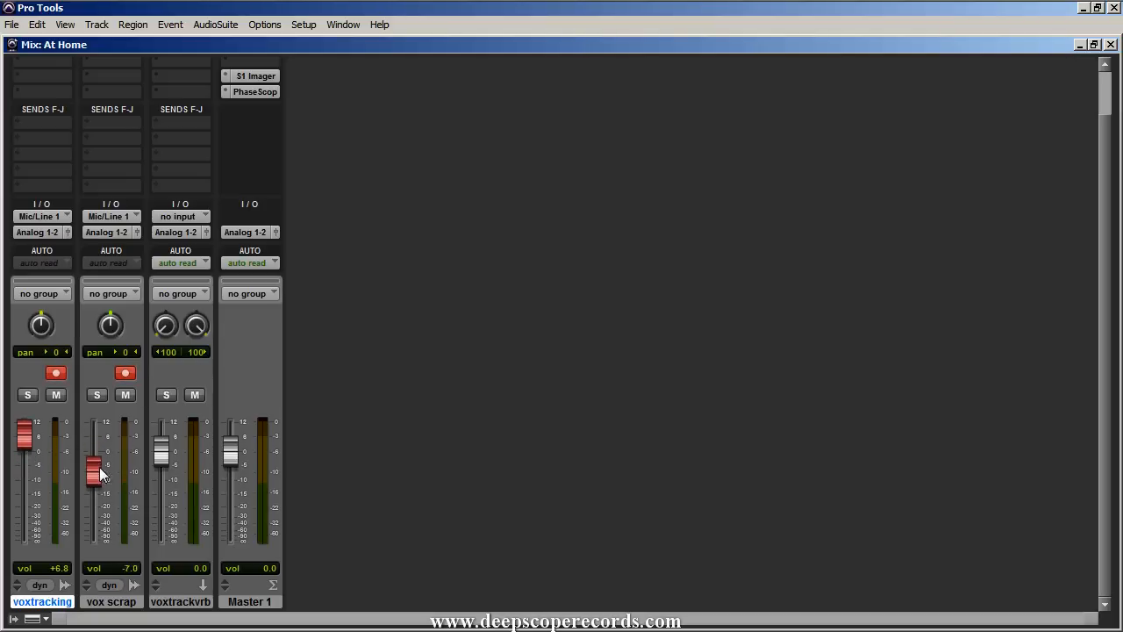
{"action": "left_click_drag", "start_coordinate": [96, 470], "coordinate": [97, 500]}
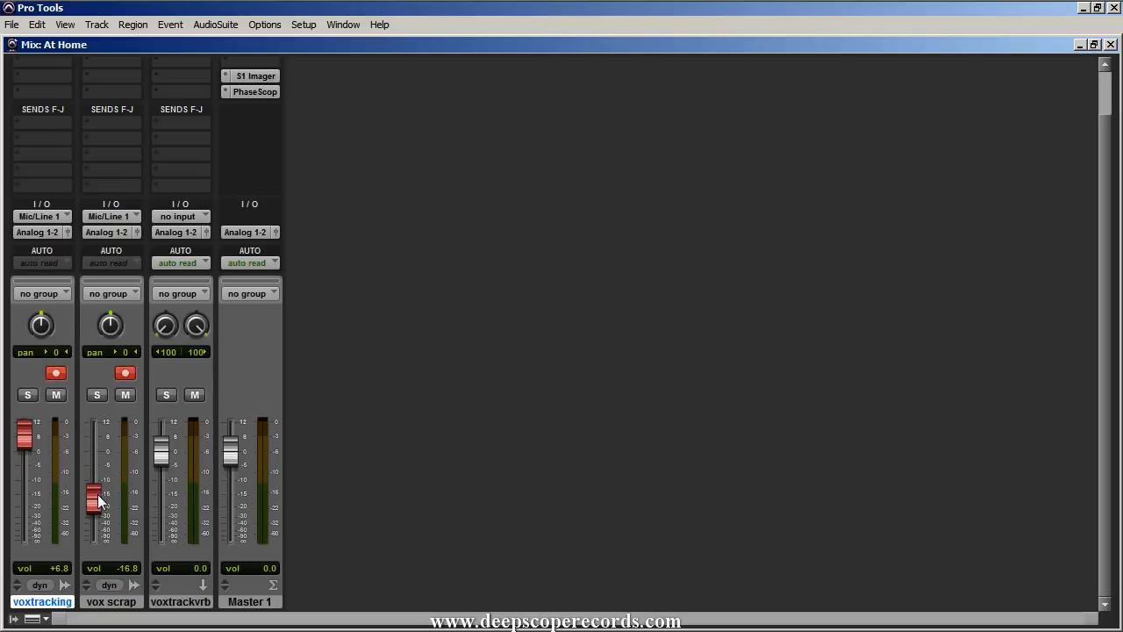
{"action": "left_click_drag", "start_coordinate": [94, 501], "coordinate": [95, 499]}
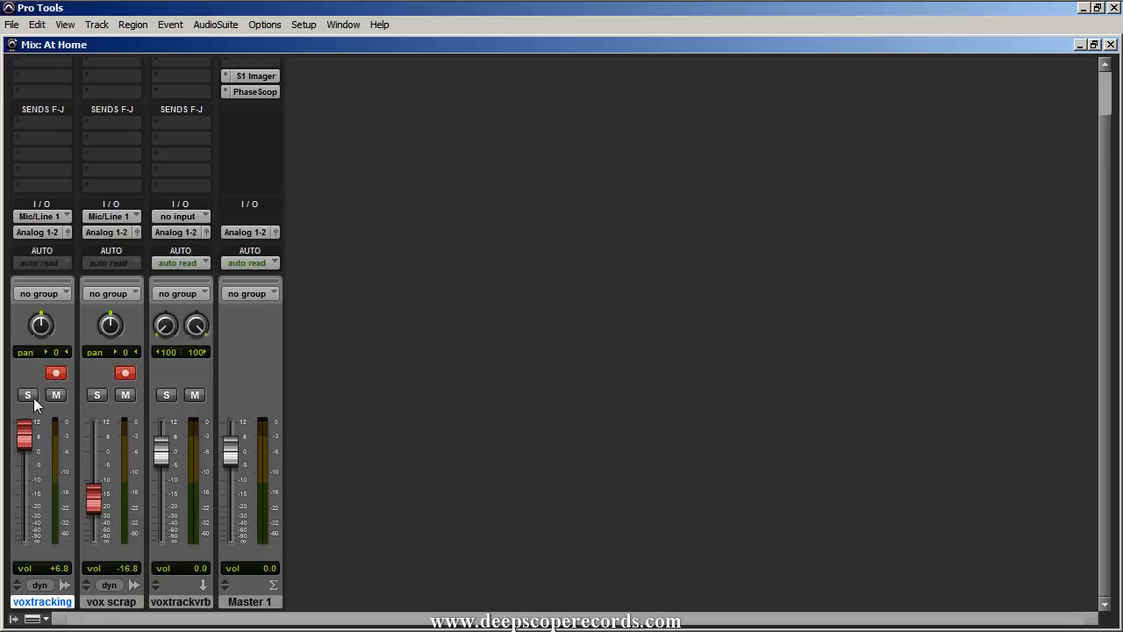
{"action": "left_click_drag", "start_coordinate": [95, 505], "coordinate": [95, 448]}
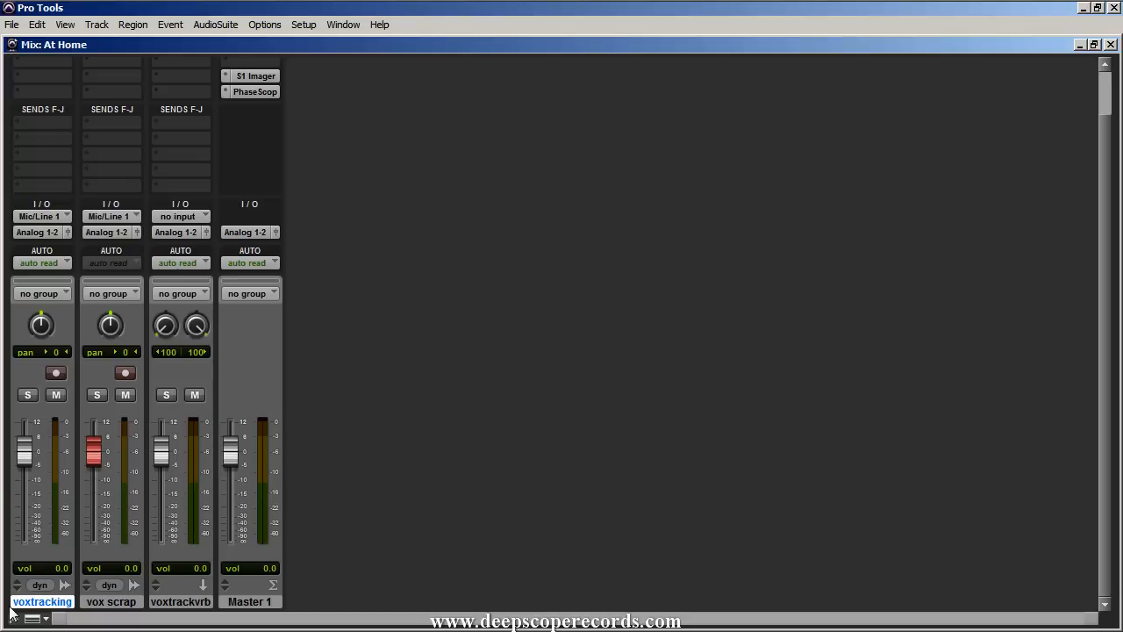
{"action": "mouse_move", "coordinate": [91, 602]}
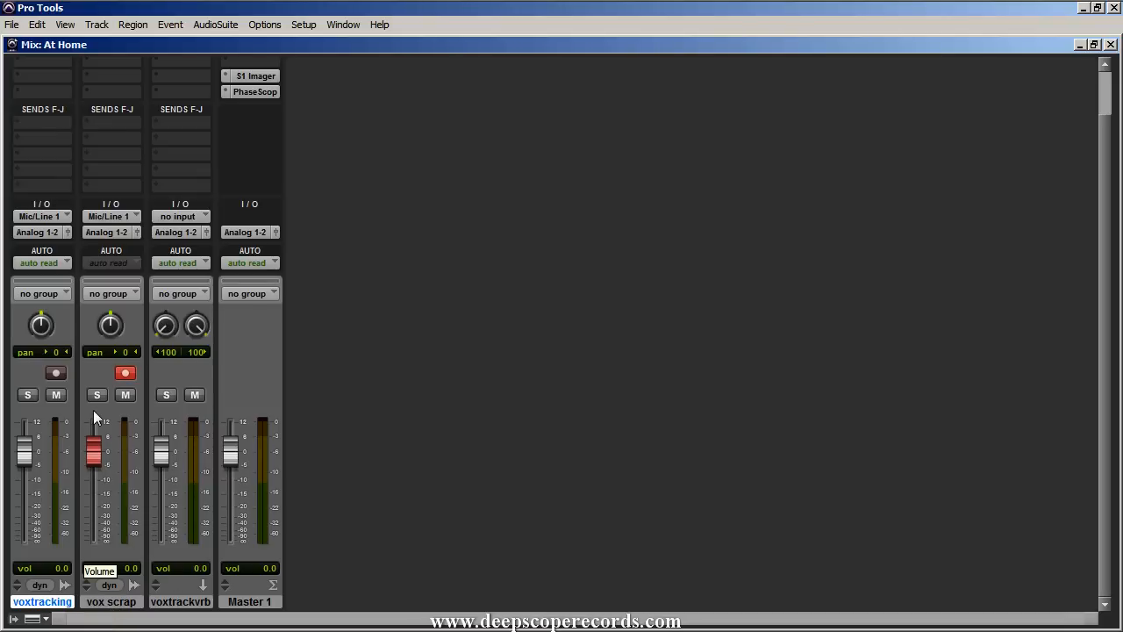
Set voxtracking to about +6 dB and pull vox scrap down to about -19.5 dB
{"action": "left_click_drag", "start_coordinate": [25, 465], "coordinate": [25, 437]}
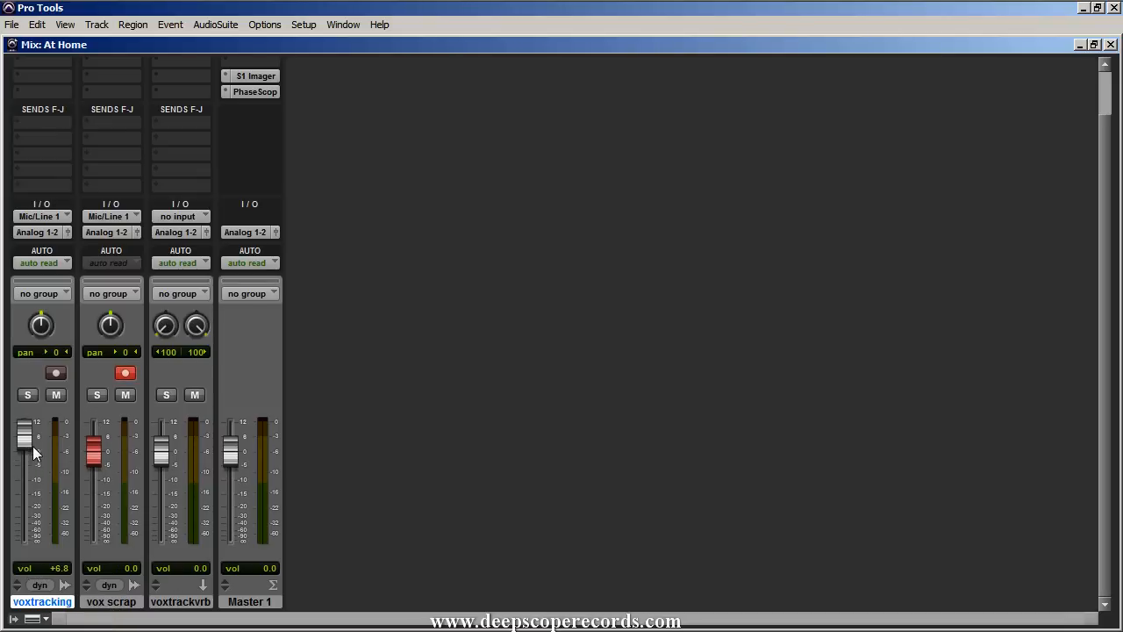
{"action": "left_click_drag", "start_coordinate": [95, 446], "coordinate": [95, 481]}
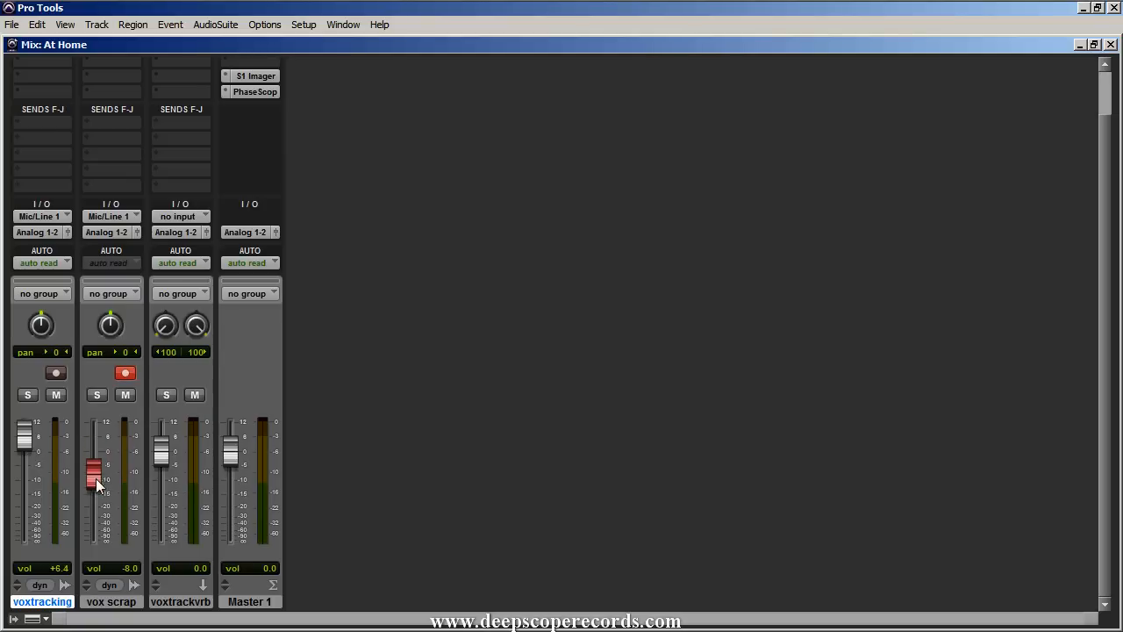
{"action": "left_click_drag", "start_coordinate": [95, 477], "coordinate": [95, 516]}
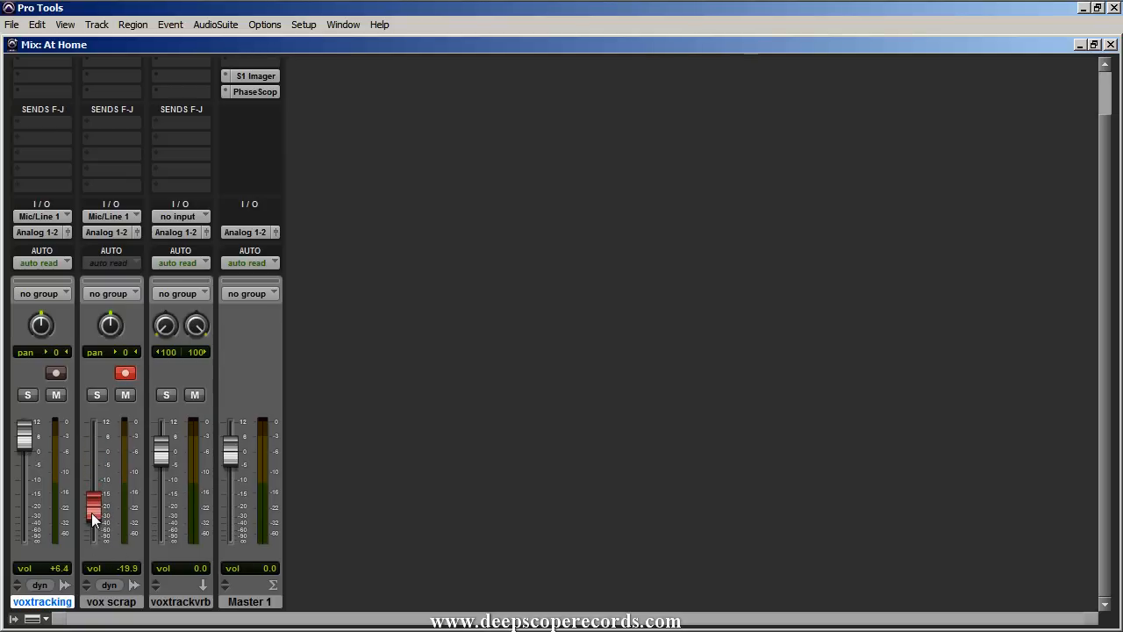
{"action": "left_click_drag", "start_coordinate": [95, 512], "coordinate": [95, 509]}
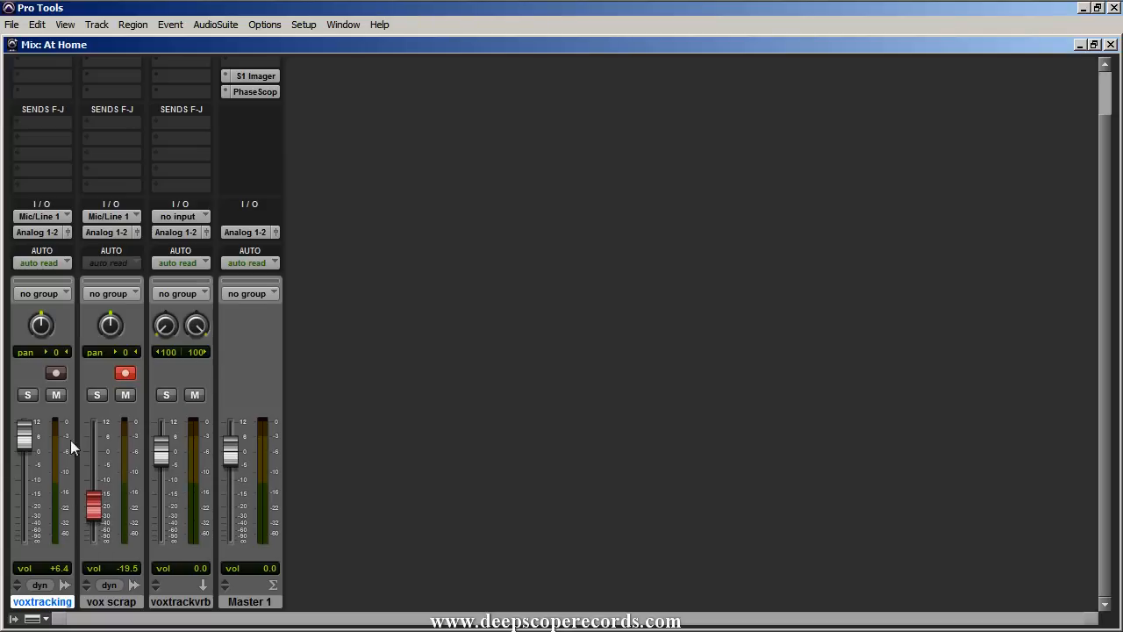
{"action": "mouse_move", "coordinate": [46, 478]}
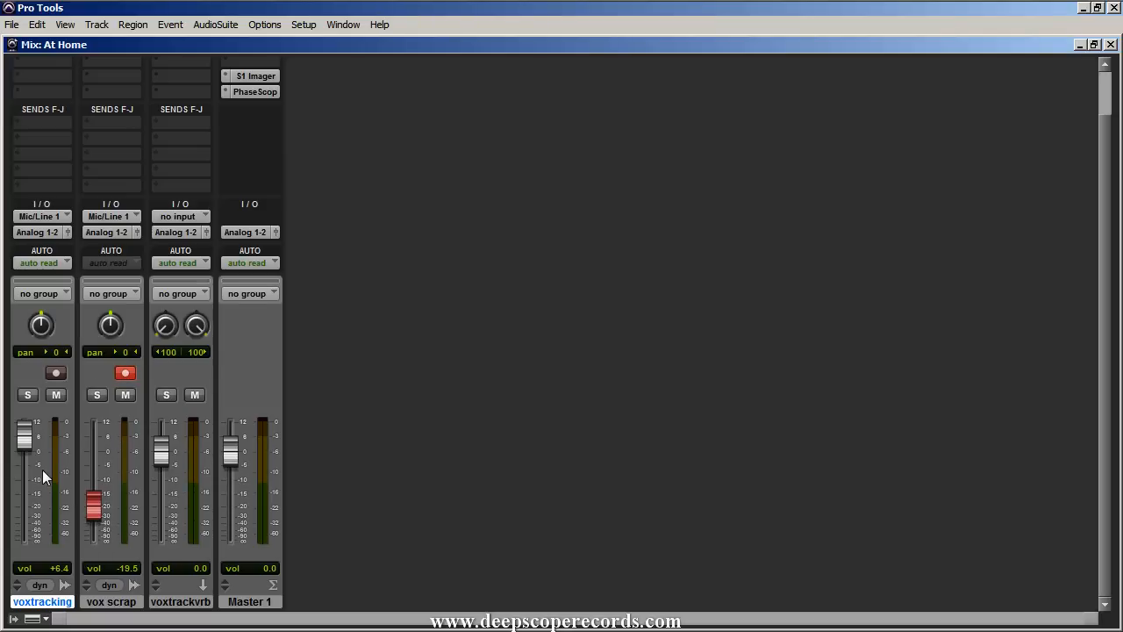
{"action": "mouse_move", "coordinate": [67, 472]}
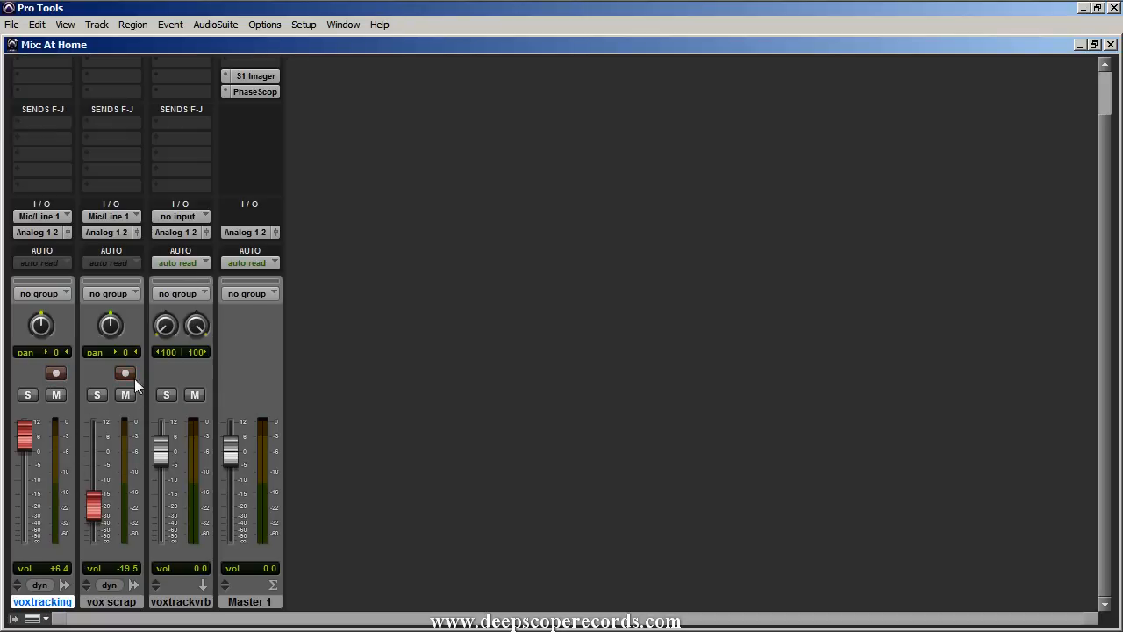
{"action": "mouse_move", "coordinate": [74, 407]}
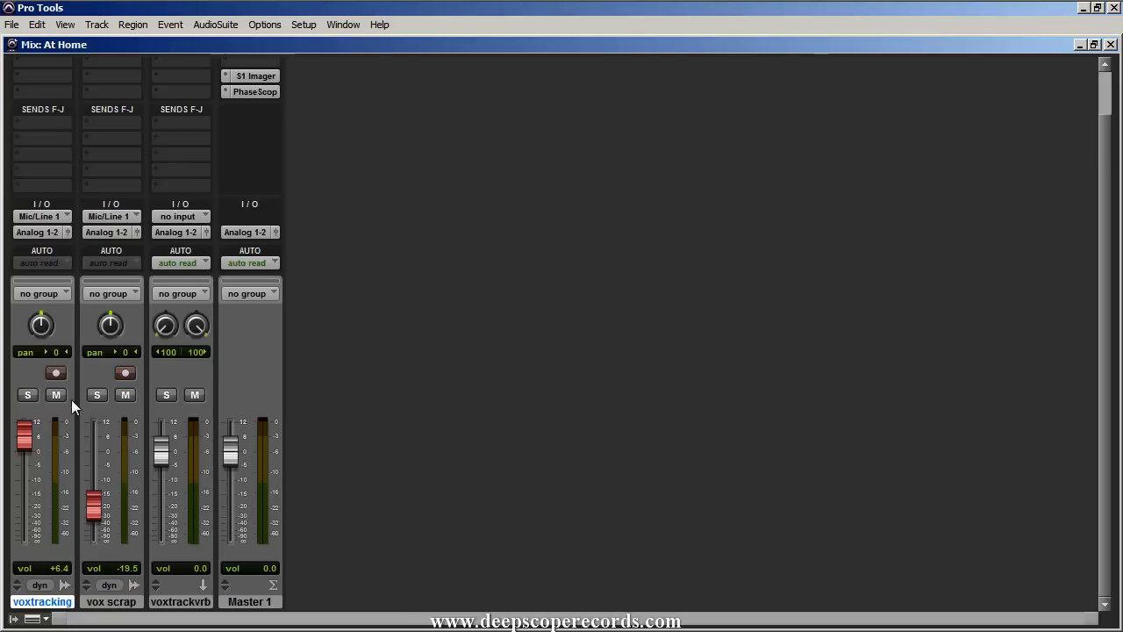
{"action": "mouse_move", "coordinate": [530, 341]}
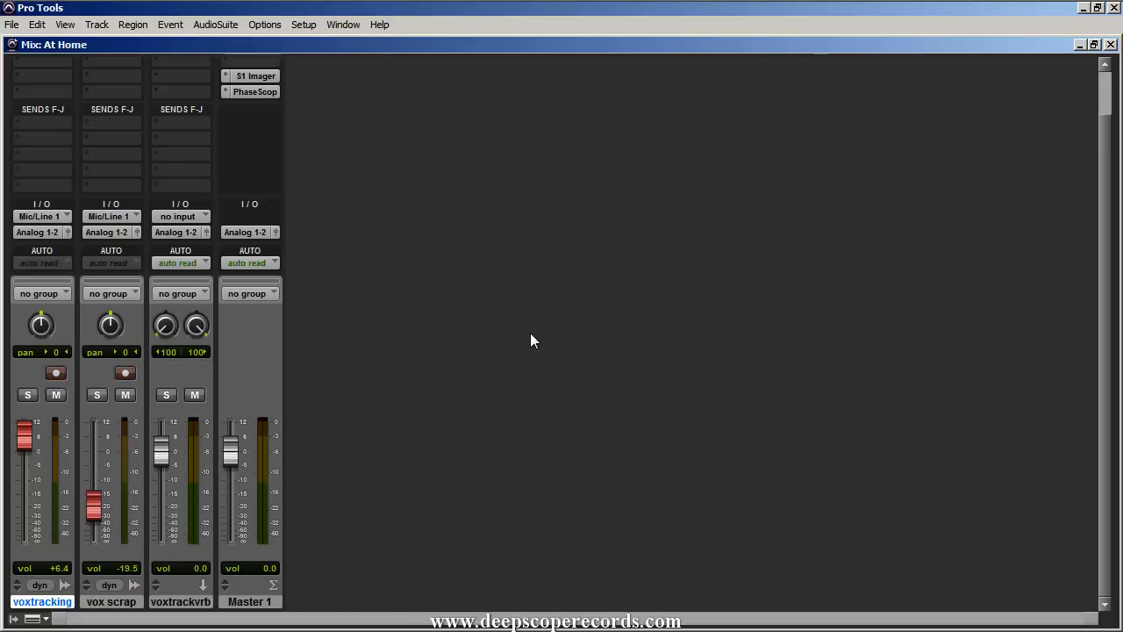